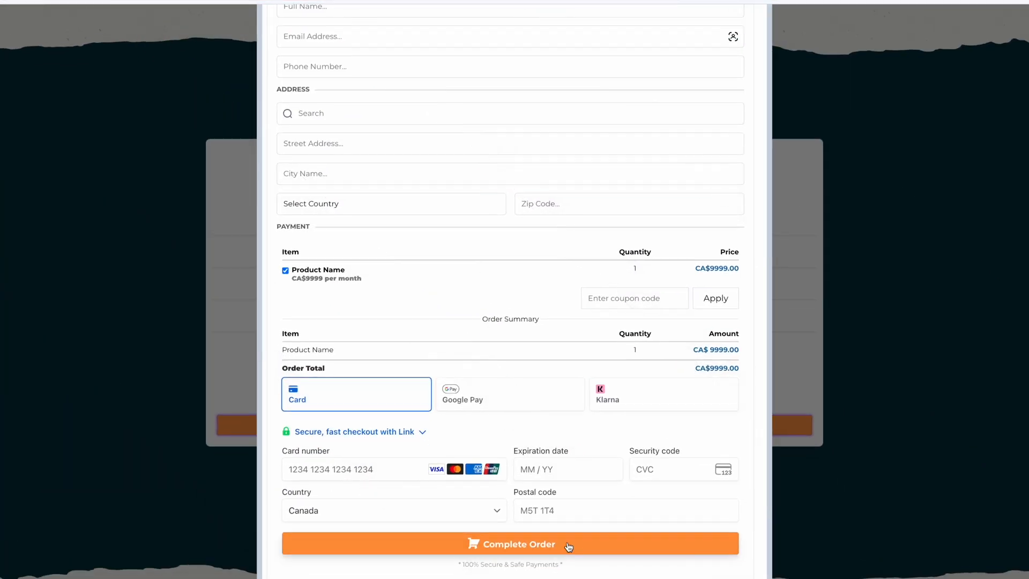
# - Leave the payment page preview and select the Onboarding Form funnel step
pyautogui.click(510, 544)
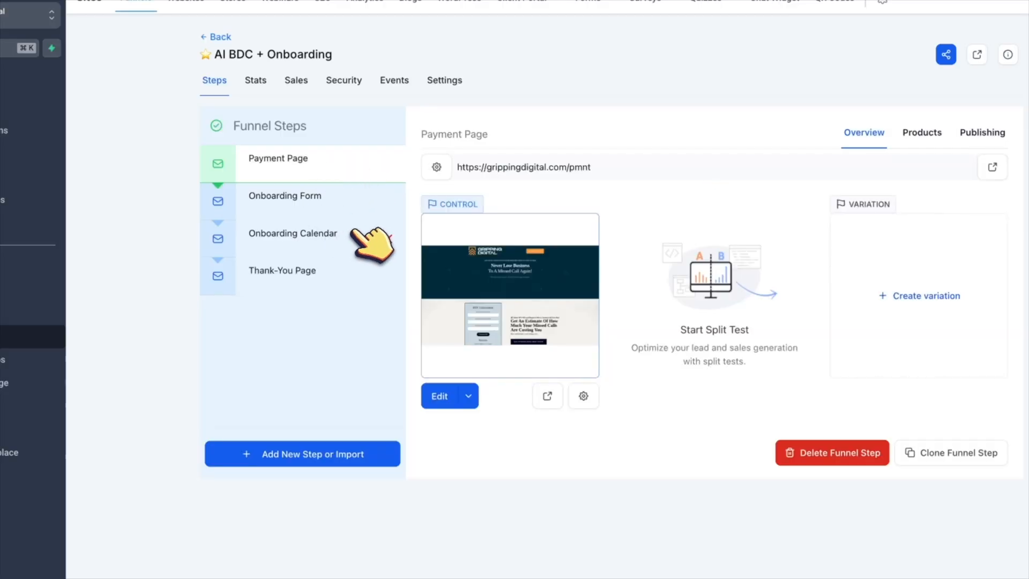
pyautogui.click(284, 195)
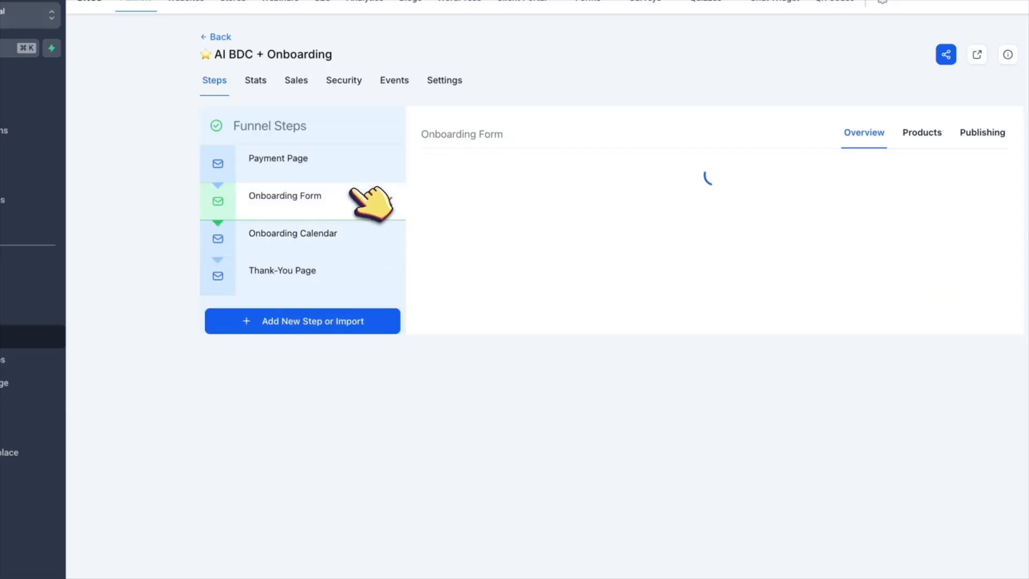
pyautogui.click(285, 196)
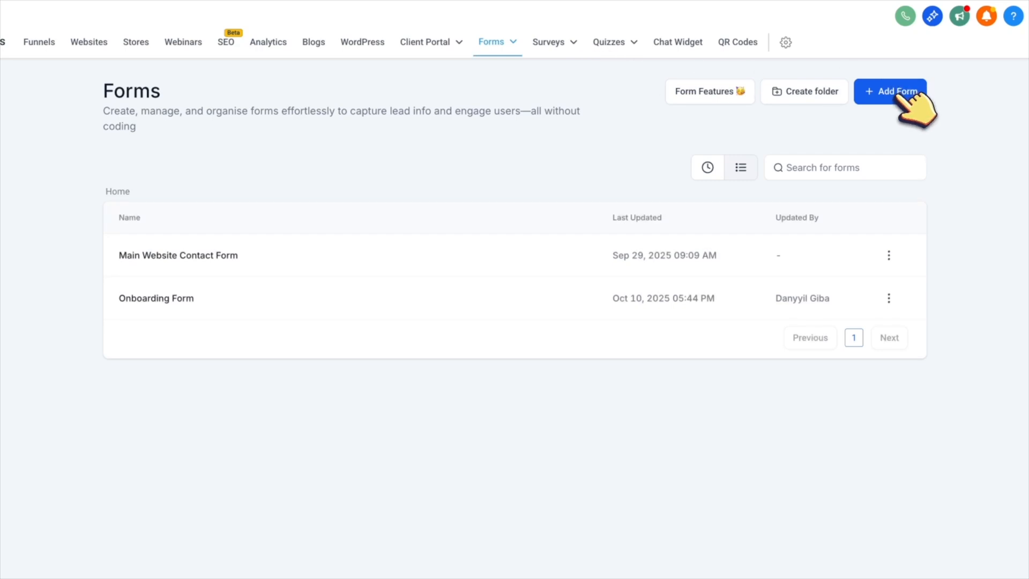
# - Add a new form, choosing Start from Scratch, and create it
pyautogui.click(890, 91)
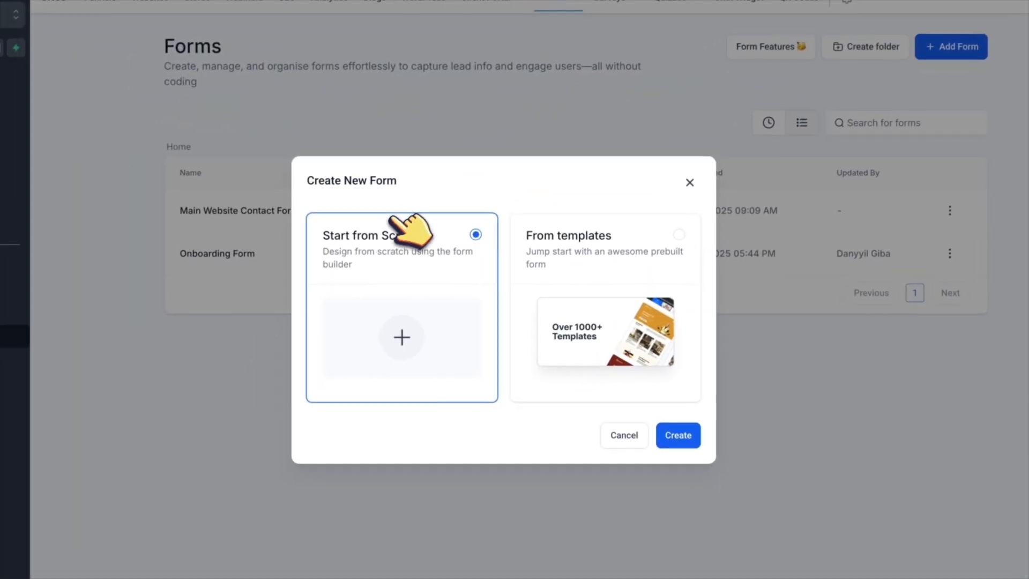
pyautogui.click(677, 435)
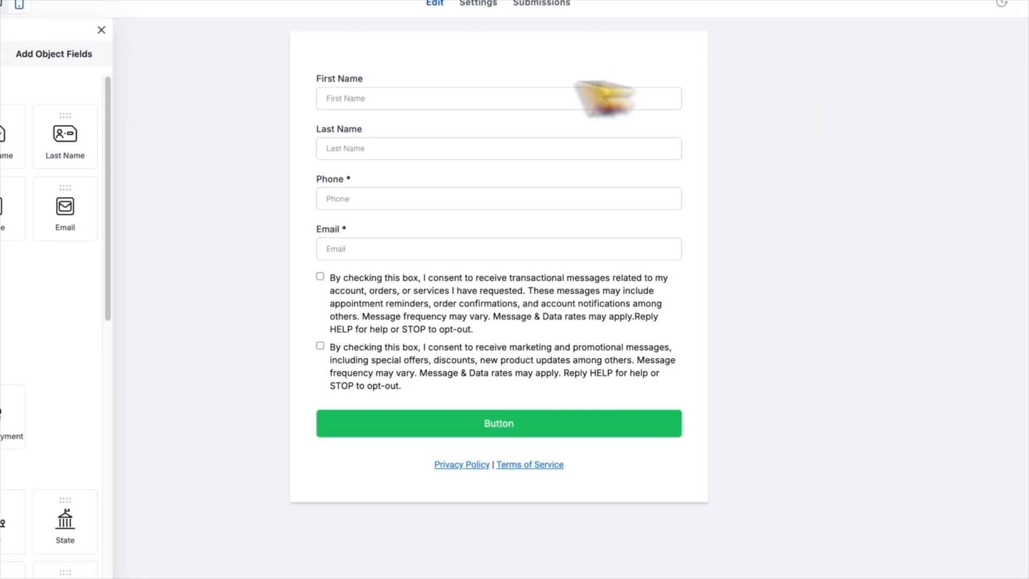
pyautogui.click(498, 148)
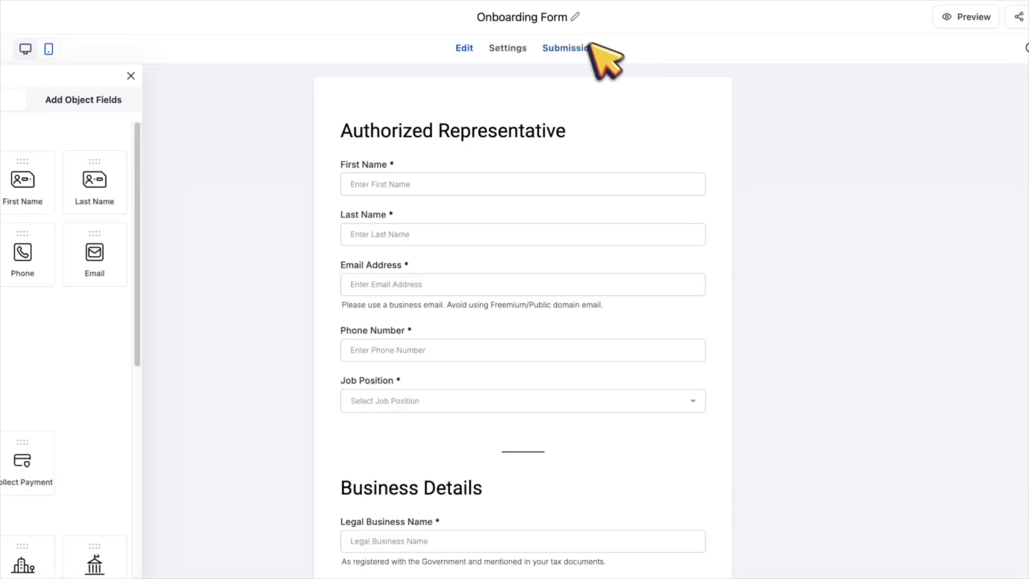
pyautogui.click(452, 130)
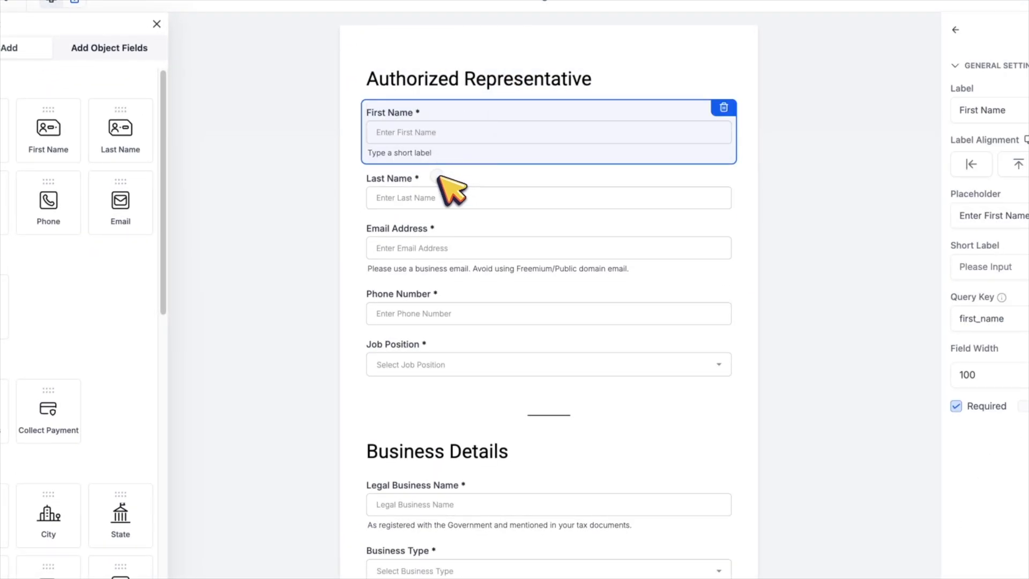
pyautogui.scroll(-3)
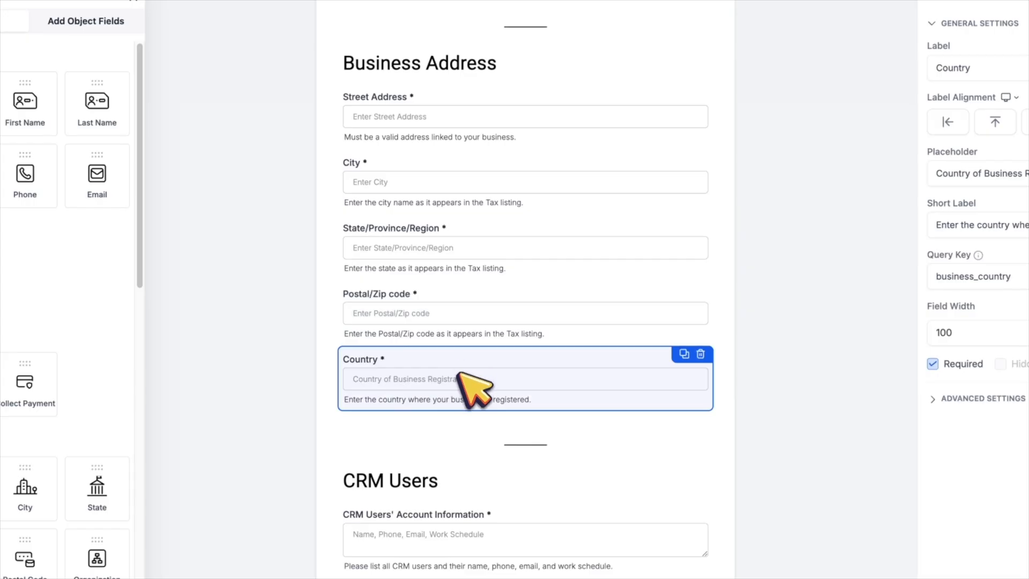
pyautogui.scroll(-3)
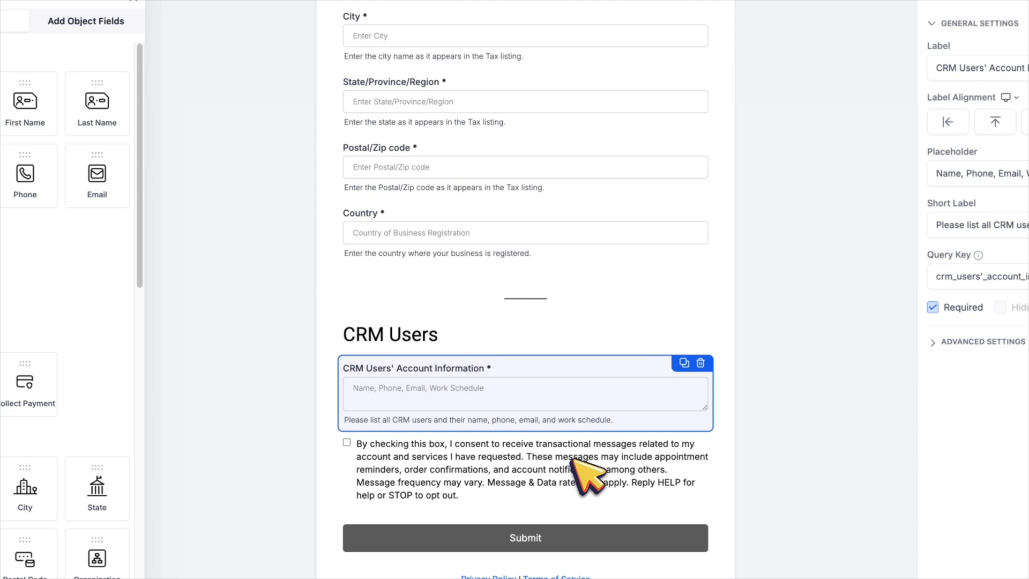
pyautogui.moveTo(669, 338)
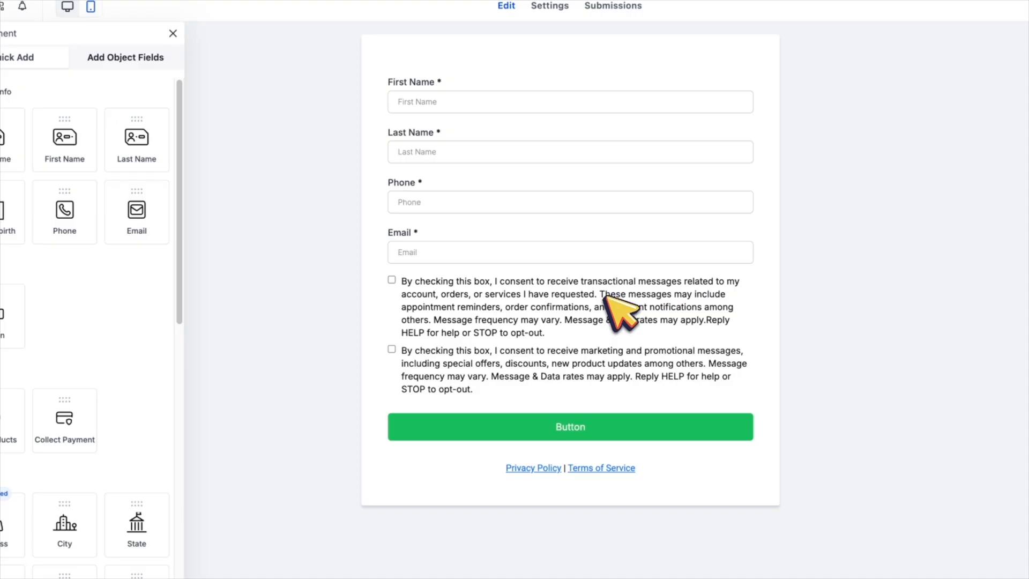
# - Add a Job Position single-choice dropdown and a Legal Business Name single-line field
pyautogui.click(125, 57)
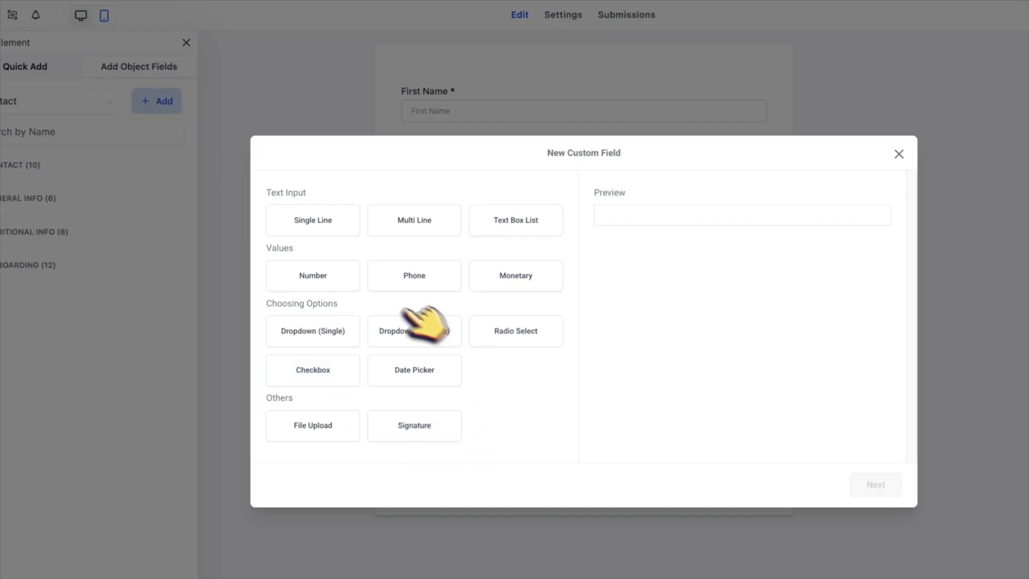
pyautogui.click(414, 330)
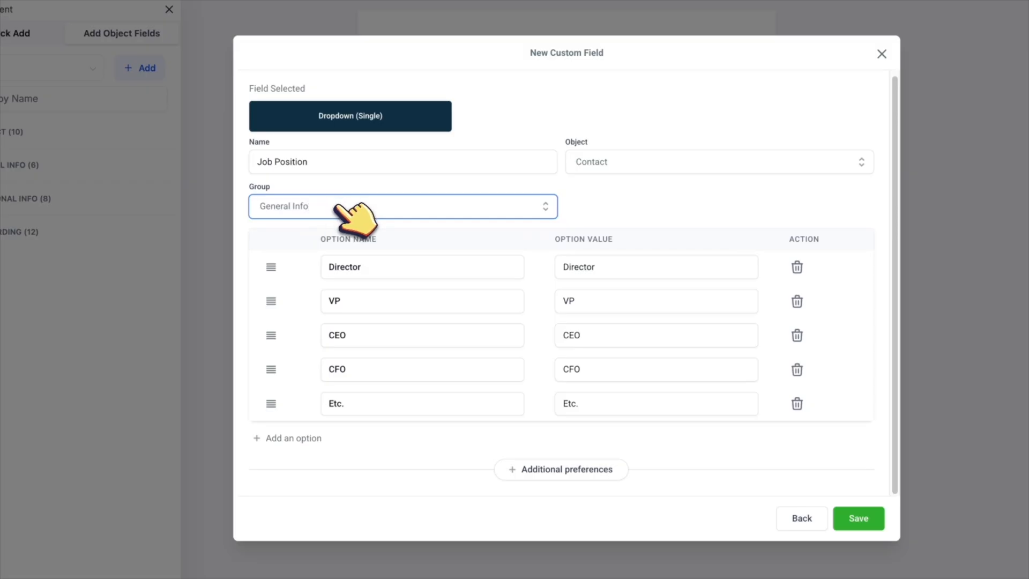
pyautogui.moveTo(591, 217)
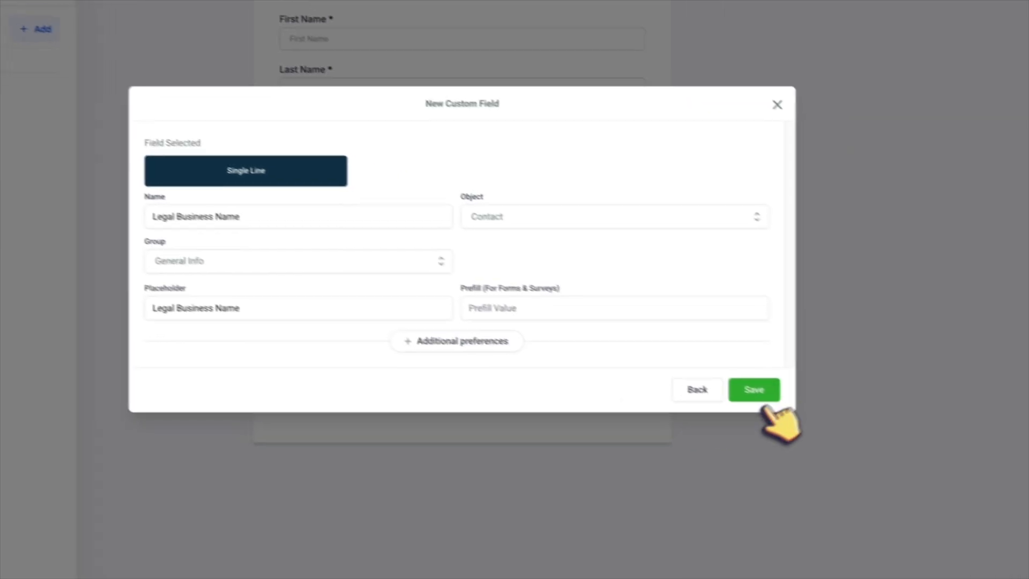
pyautogui.click(754, 389)
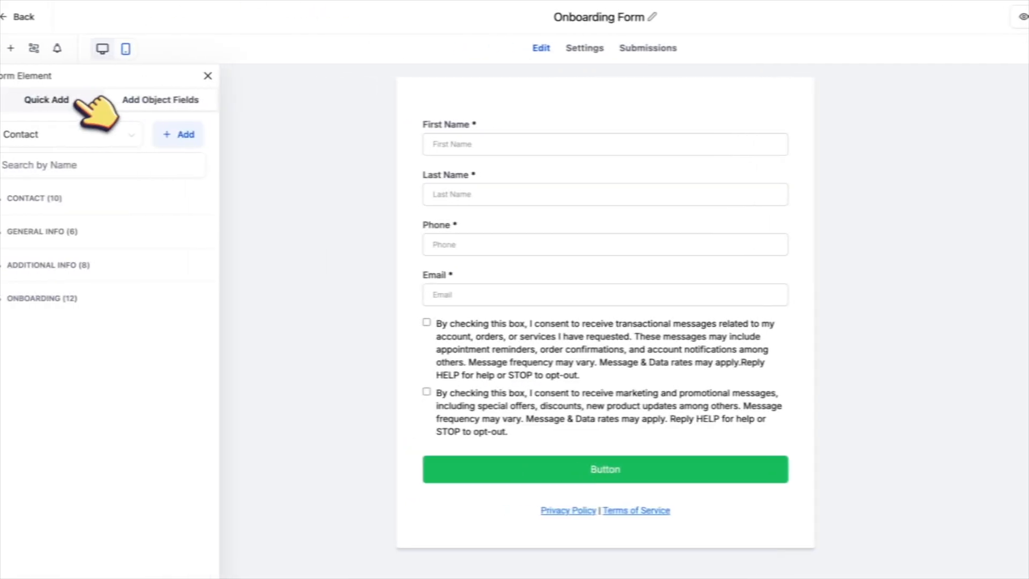
# - Switch the Form Element panel to Quick Add to list contact field groups
pyautogui.click(172, 100)
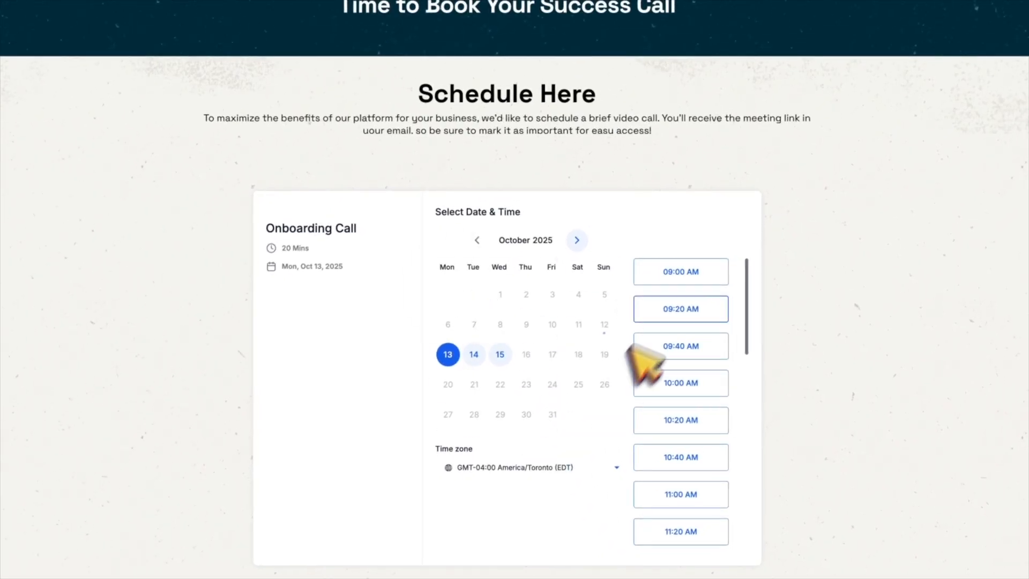
# - Go to Settings > Calendars to see the five existing calendars
pyautogui.click(44, 146)
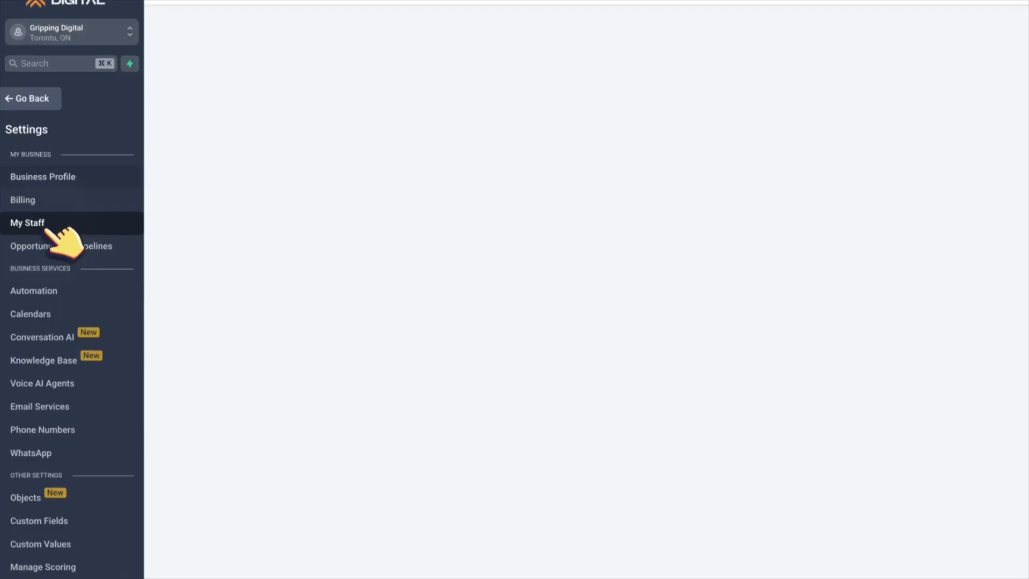
pyautogui.click(28, 223)
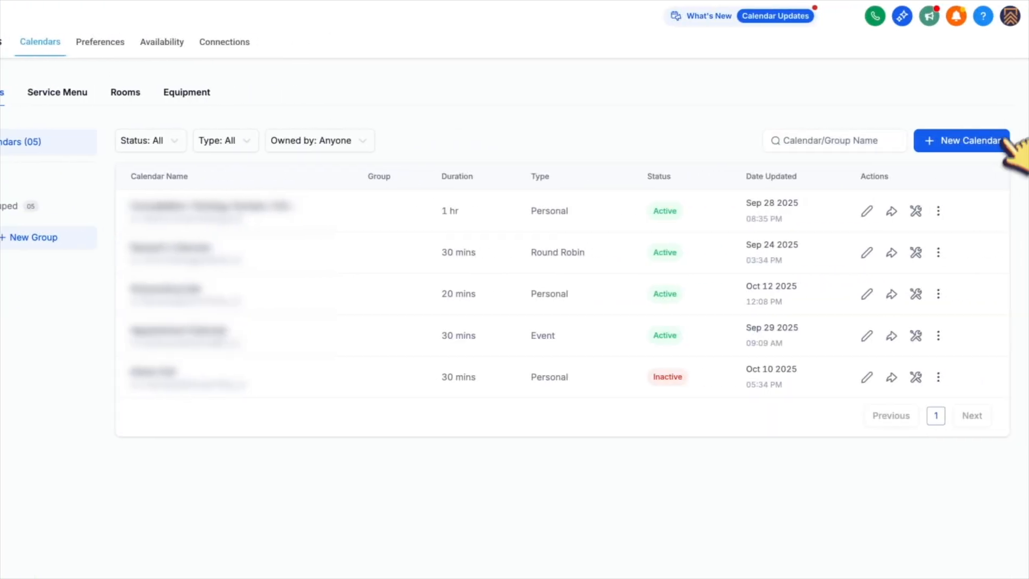
# - Create the Onboarding Call personal booking calendar with a description and meeting location
pyautogui.click(961, 141)
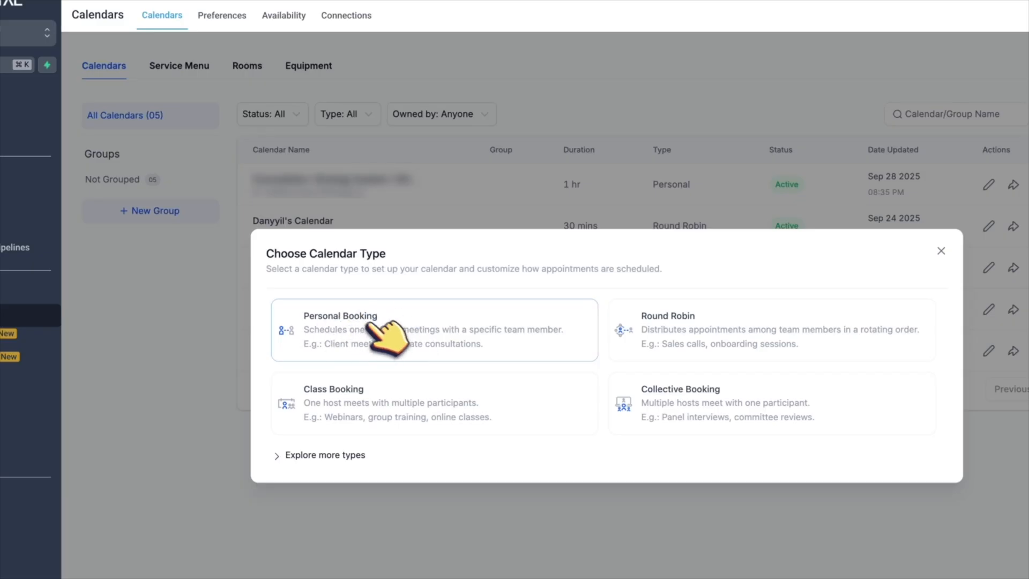
pyautogui.click(433, 330)
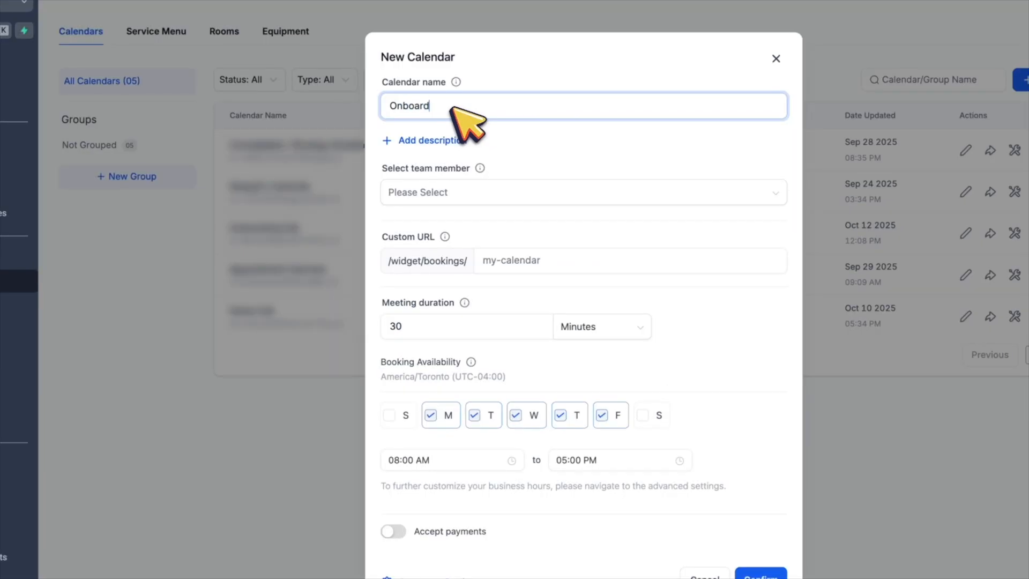
pyautogui.click(582, 192)
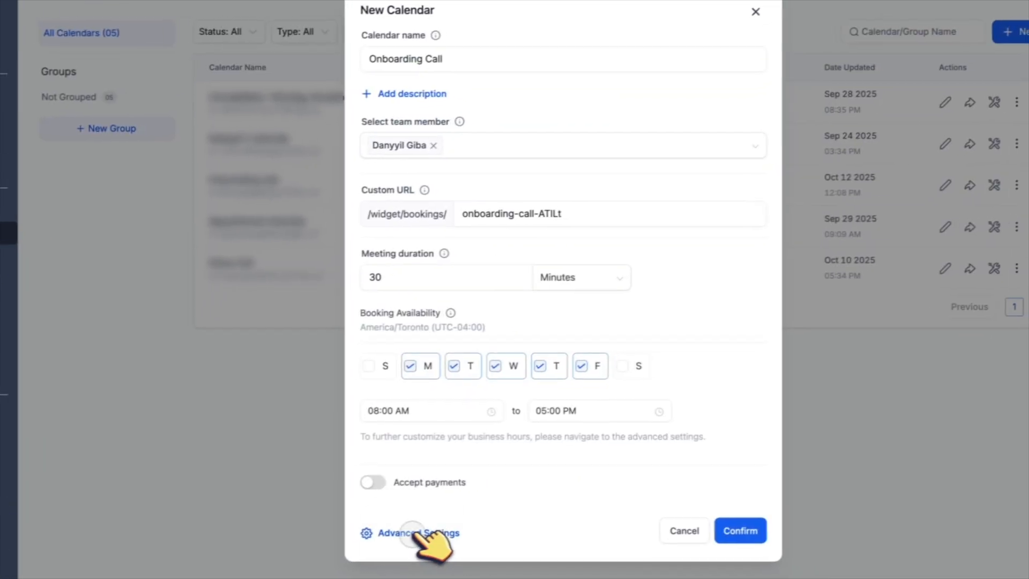
pyautogui.click(418, 533)
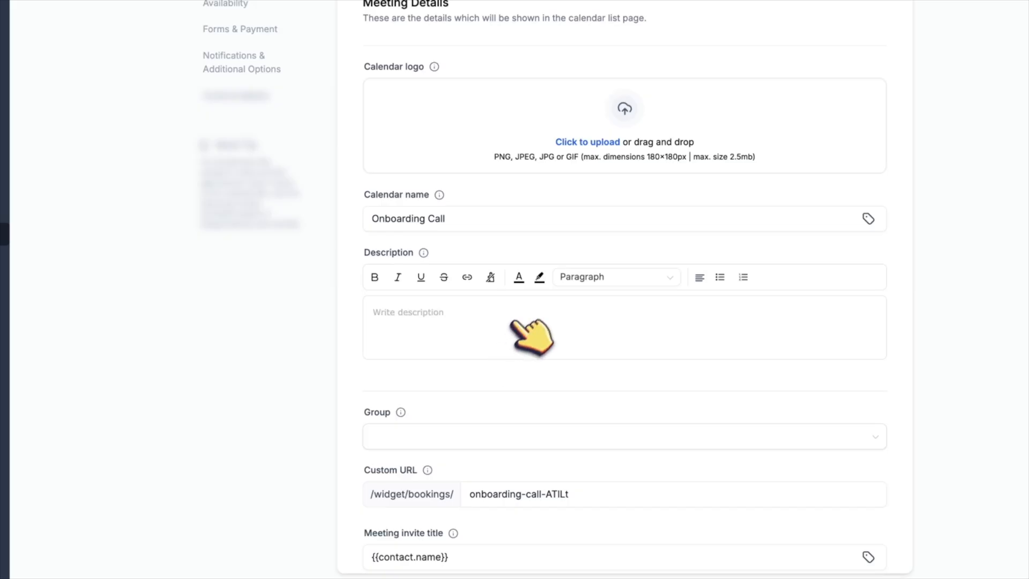
pyautogui.click(696, 371)
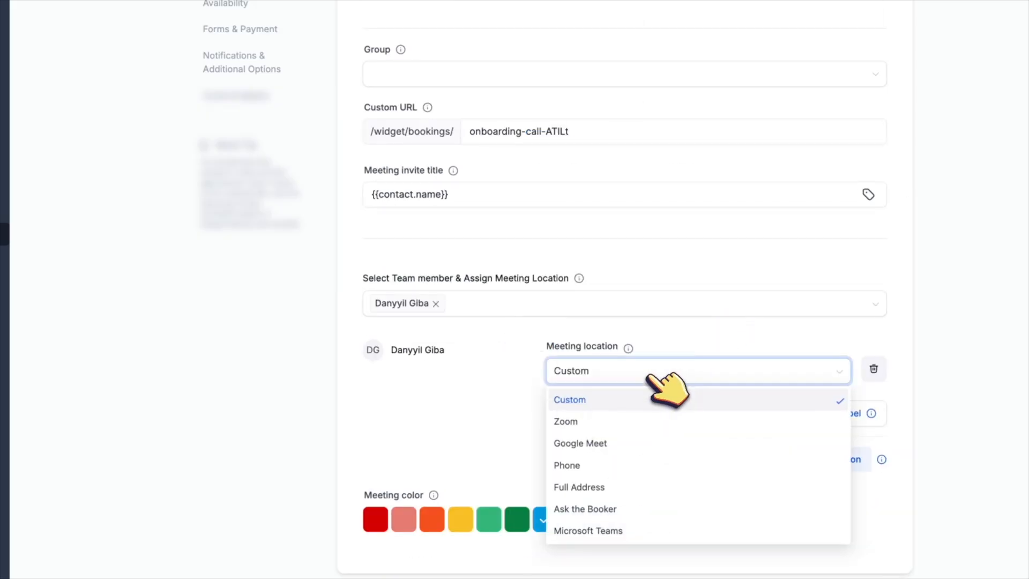
pyautogui.click(580, 443)
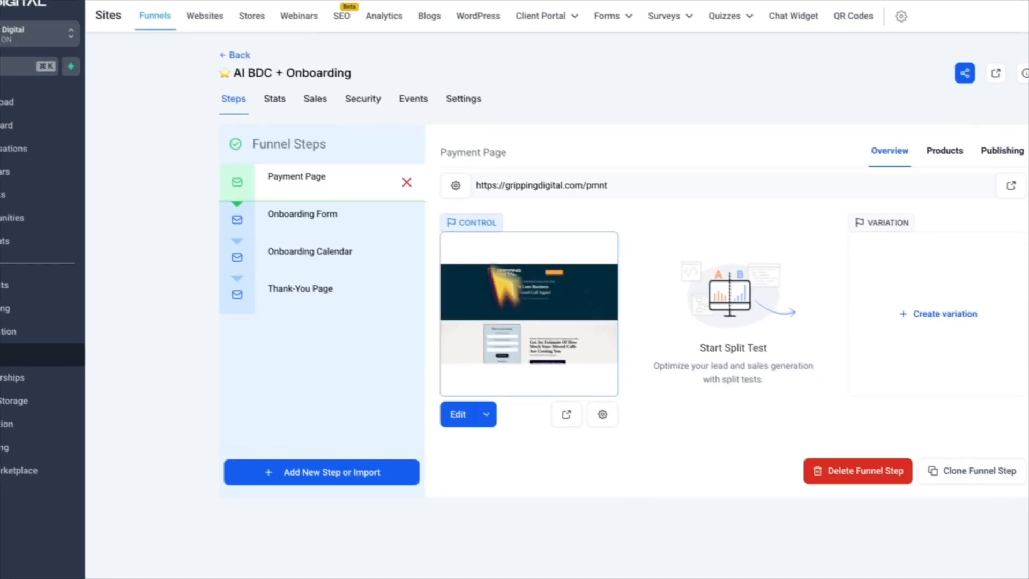
pyautogui.moveTo(561, 412)
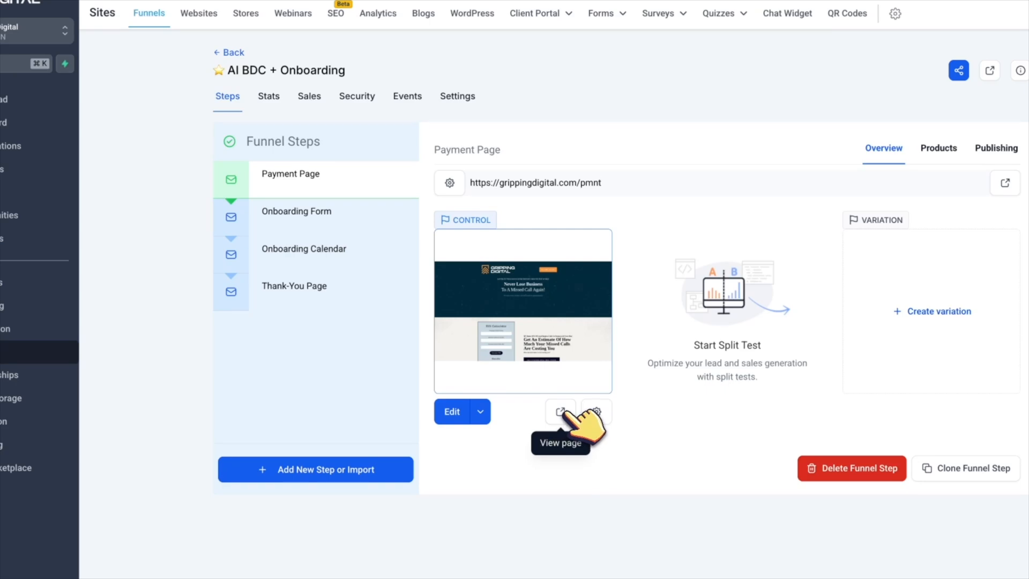
# - Preview the payment page down to Growth Plan pricing, then go to Payments > Products
pyautogui.click(560, 412)
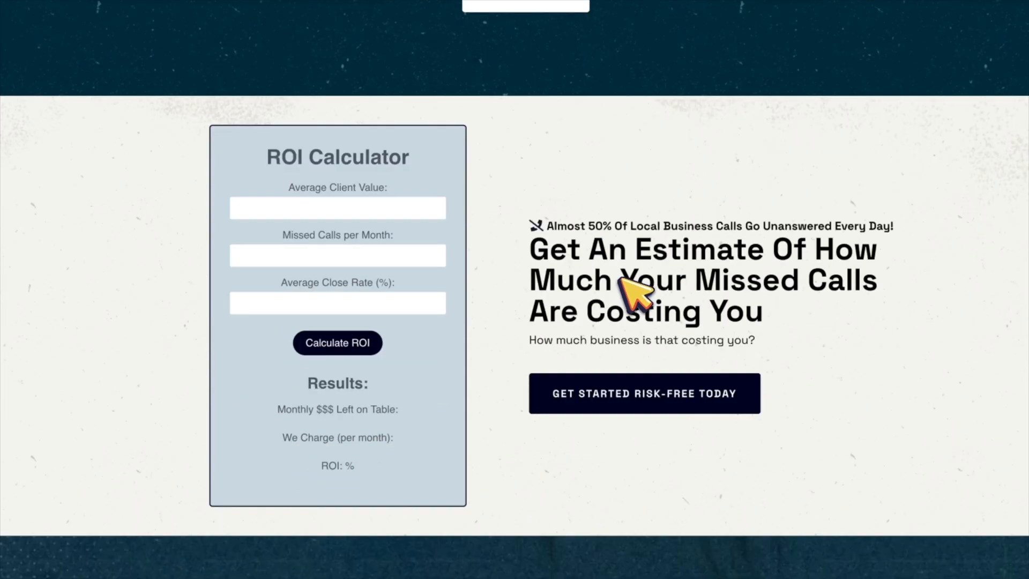
pyautogui.scroll(-3)
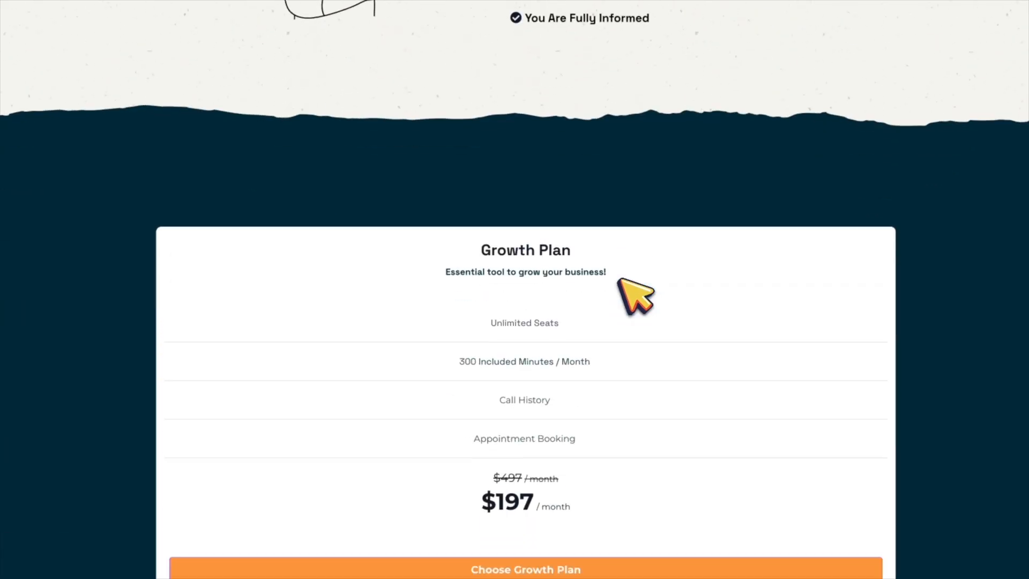
pyautogui.click(525, 569)
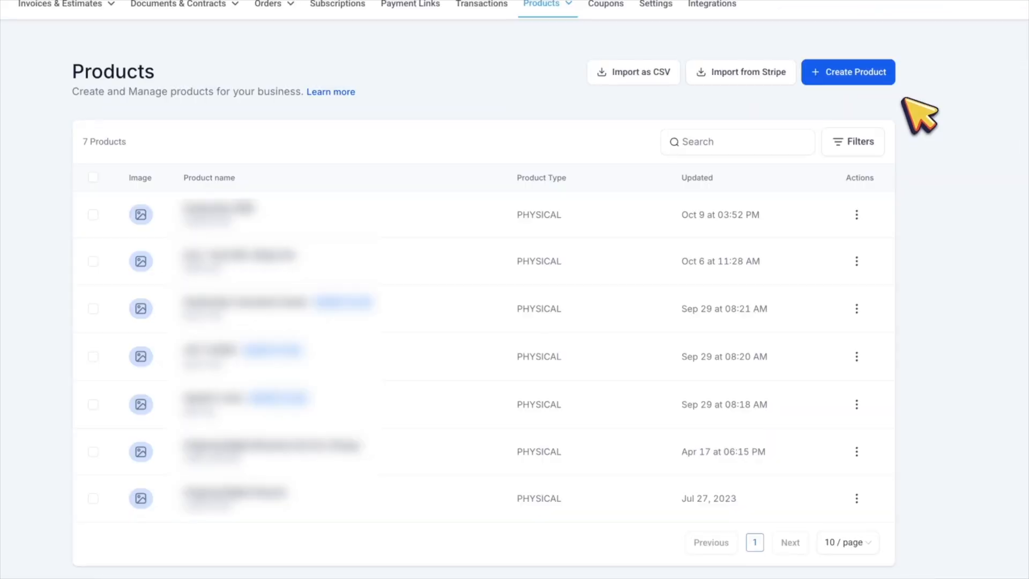
# - Save 'Product Name' with a recurring 9999.00 price and a 0-day trial
pyautogui.click(848, 71)
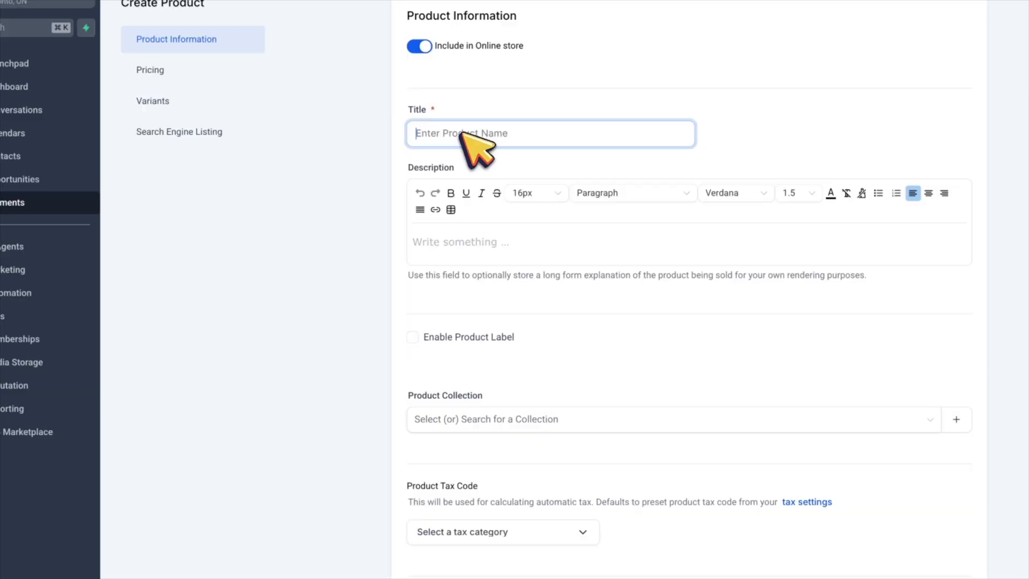
pyautogui.write('Product Name')
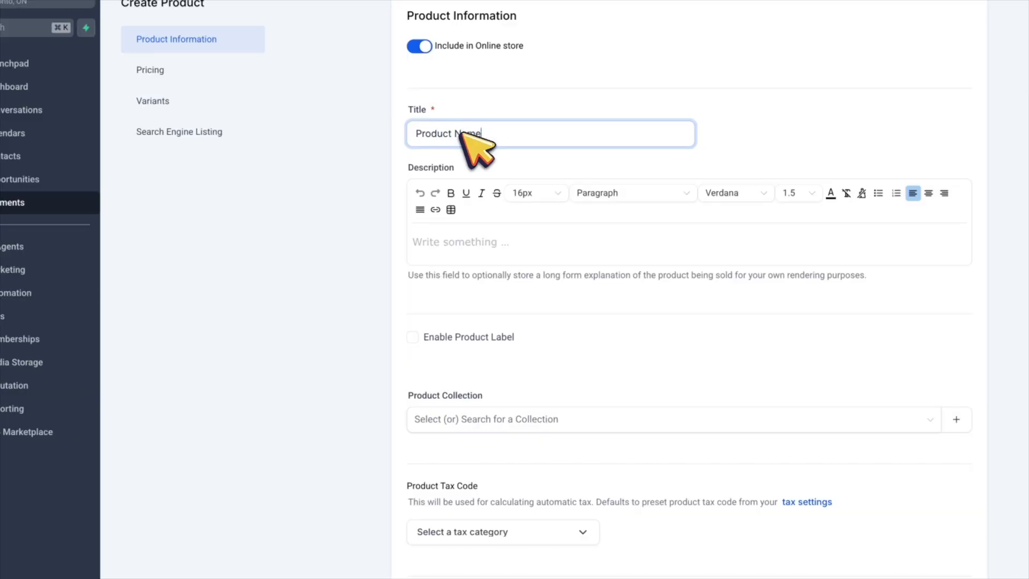
pyautogui.scroll(-3)
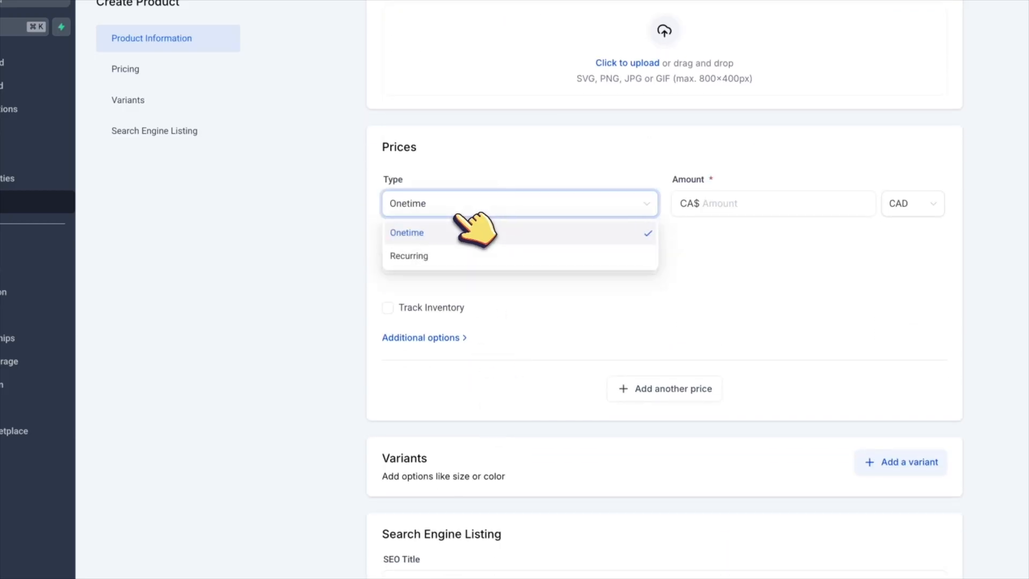
pyautogui.click(409, 257)
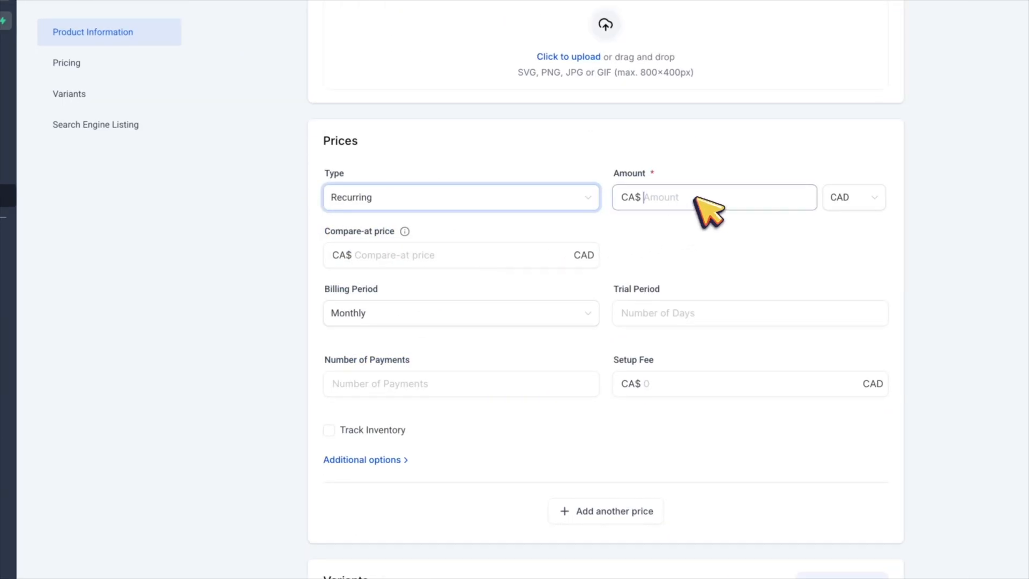
pyautogui.write('9999.00')
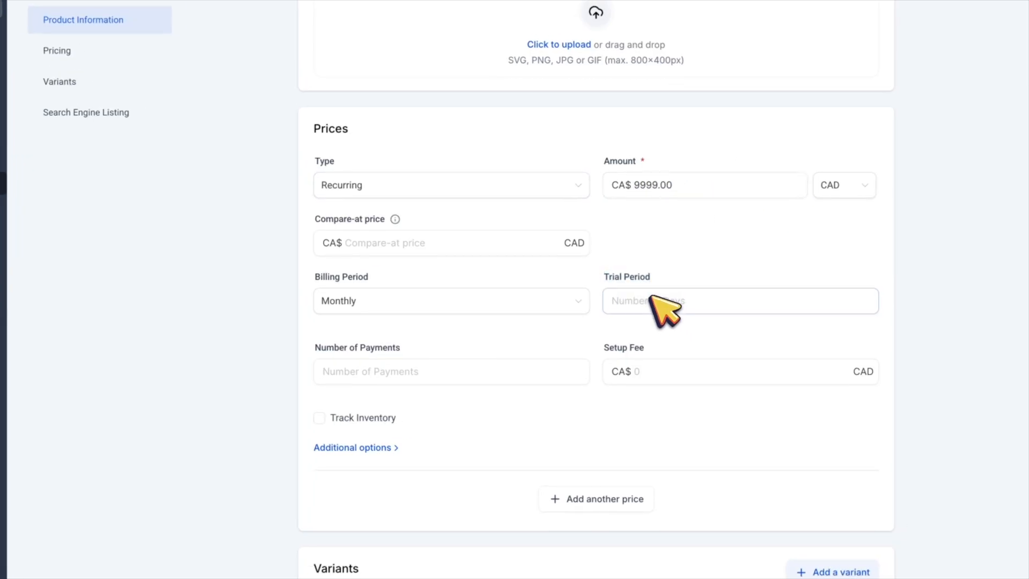
pyautogui.write('0')
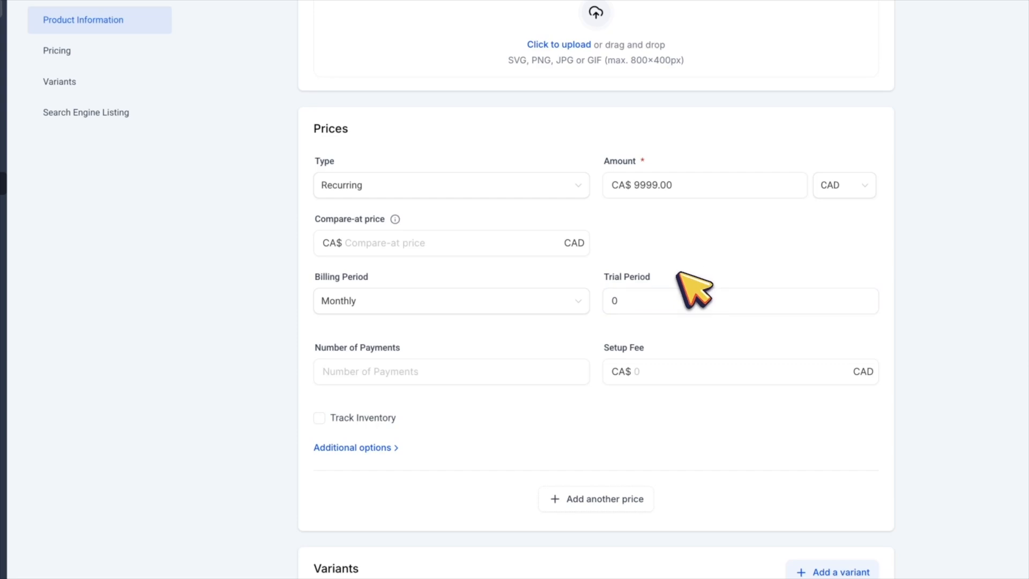
pyautogui.scroll(-3)
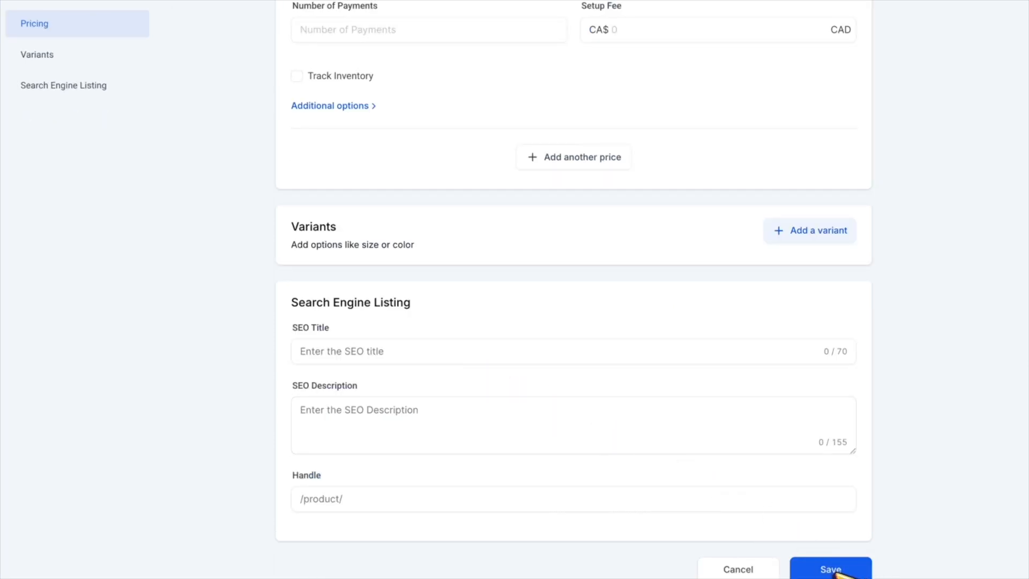
pyautogui.click(830, 569)
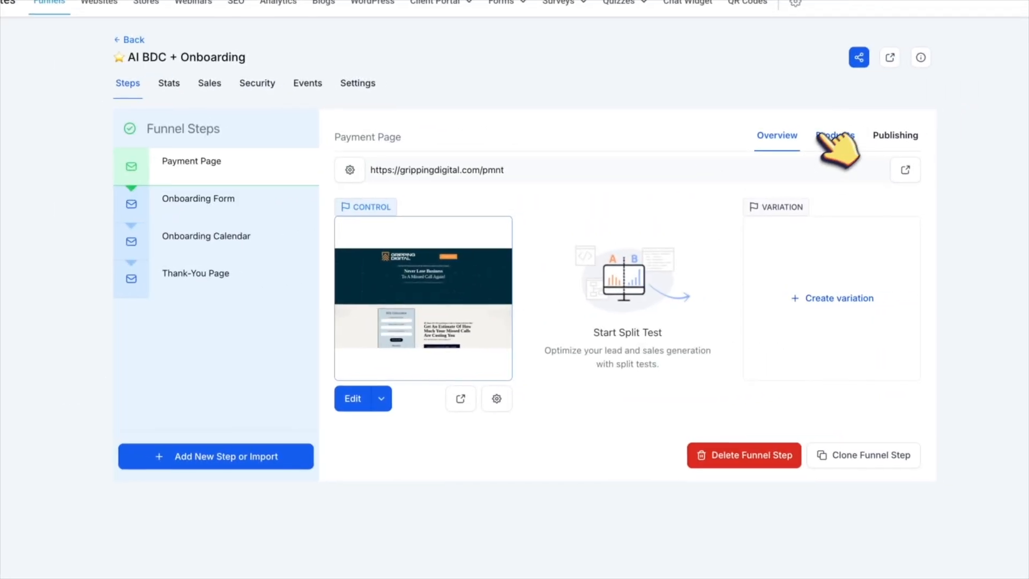
# - Assign Product Name at its 9999 price to the Payment Page and save
pyautogui.click(835, 135)
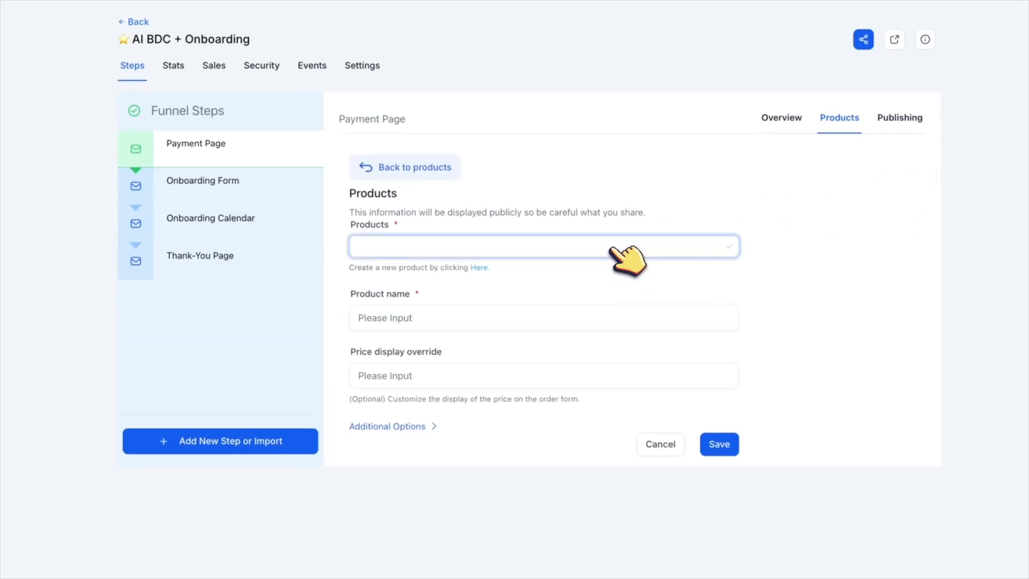
pyautogui.click(543, 246)
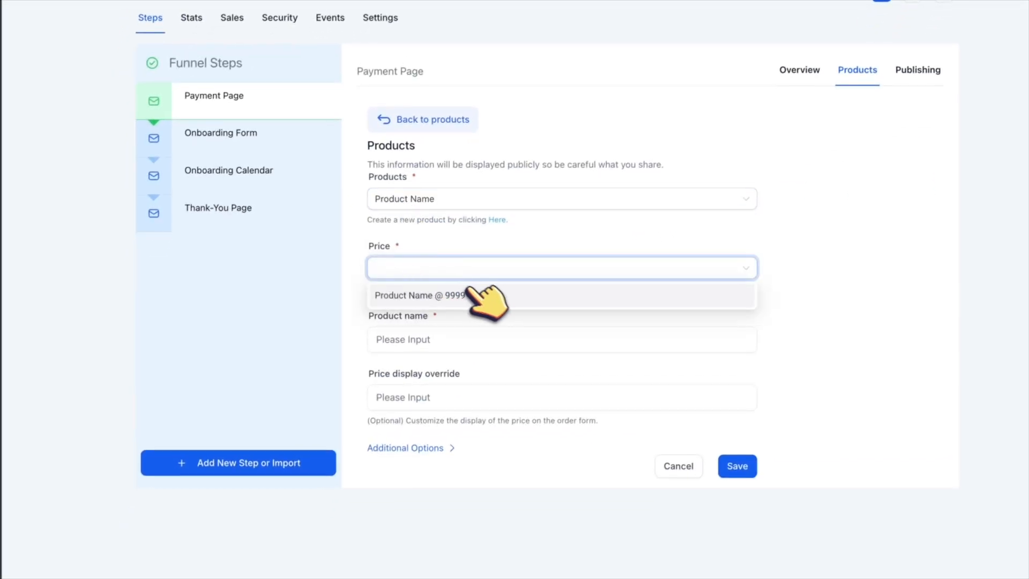
pyautogui.click(420, 295)
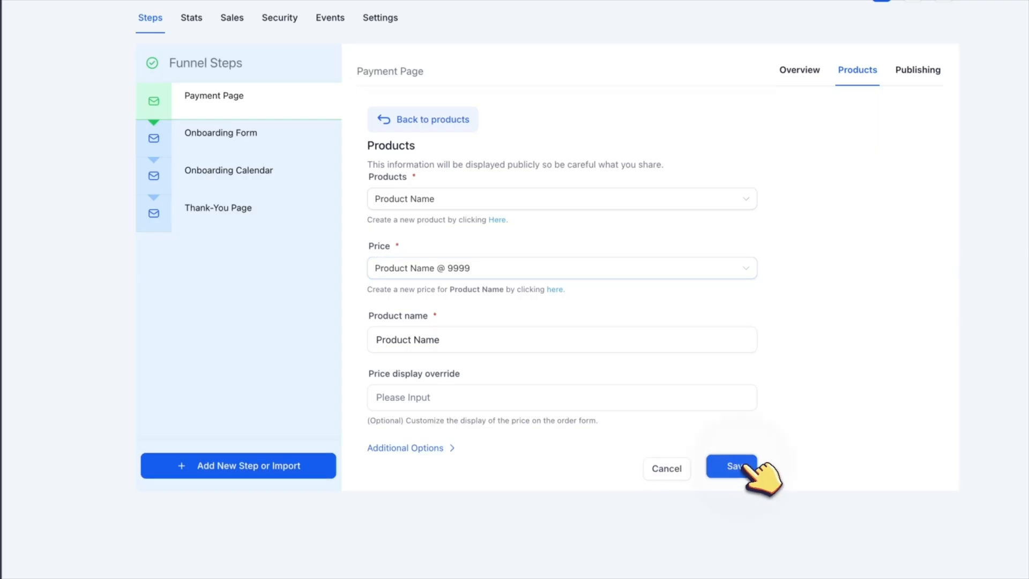
pyautogui.click(731, 466)
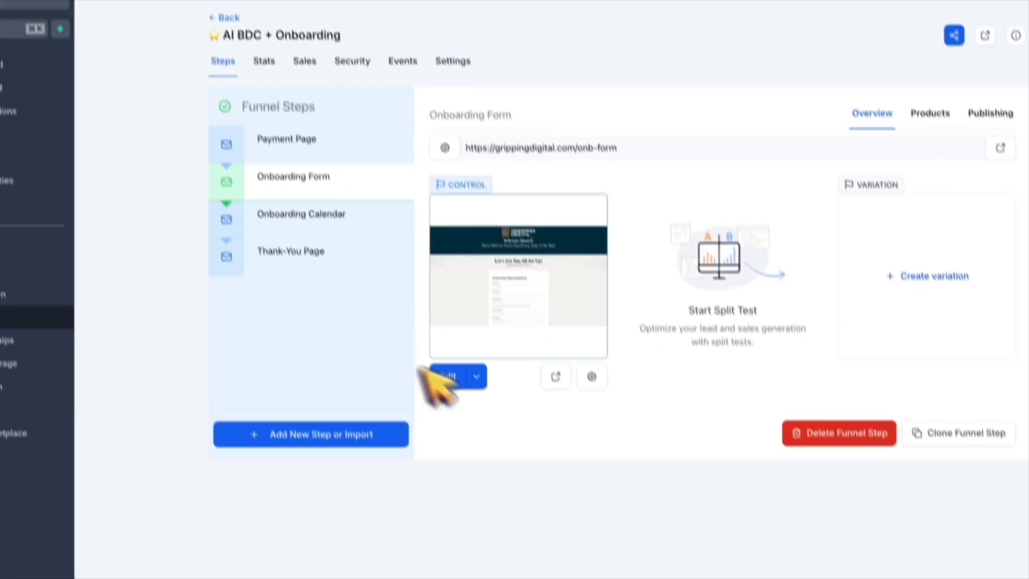
# - Edit the Onboarding Form page and drop a Form element below the instructions
pyautogui.click(447, 376)
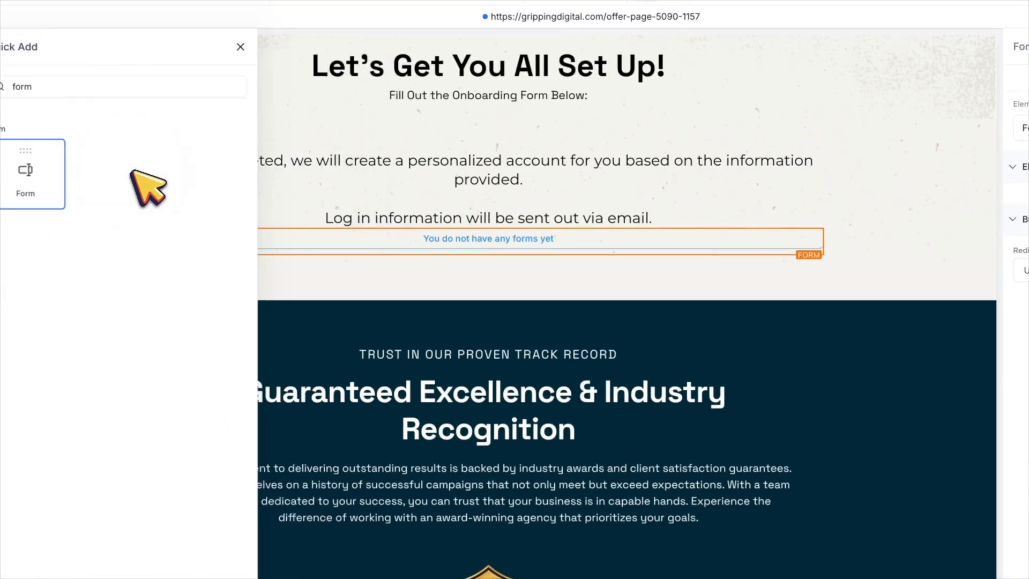
pyautogui.moveTo(25, 173); pyautogui.dragTo(488, 243)
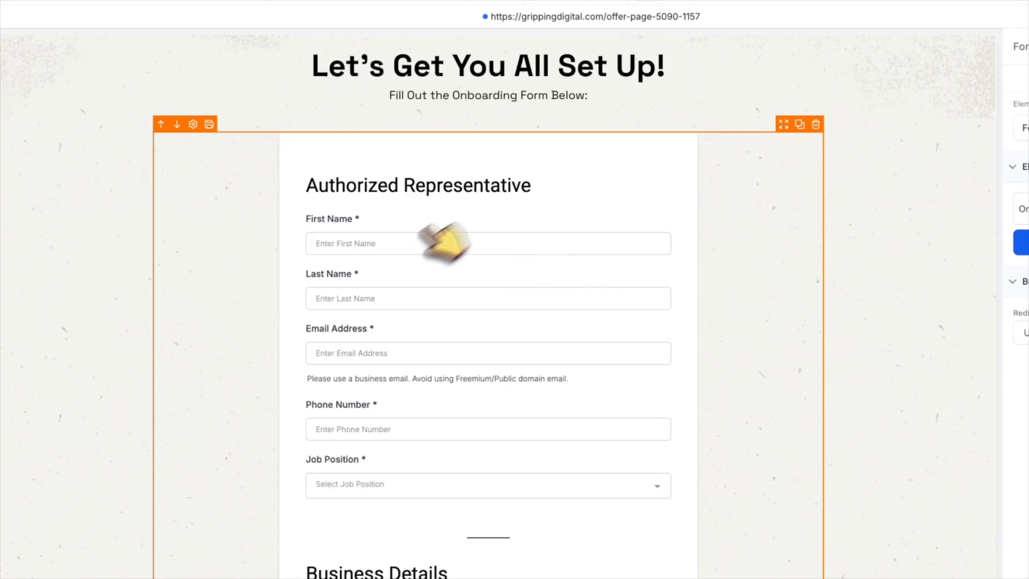
pyautogui.scroll(-3)
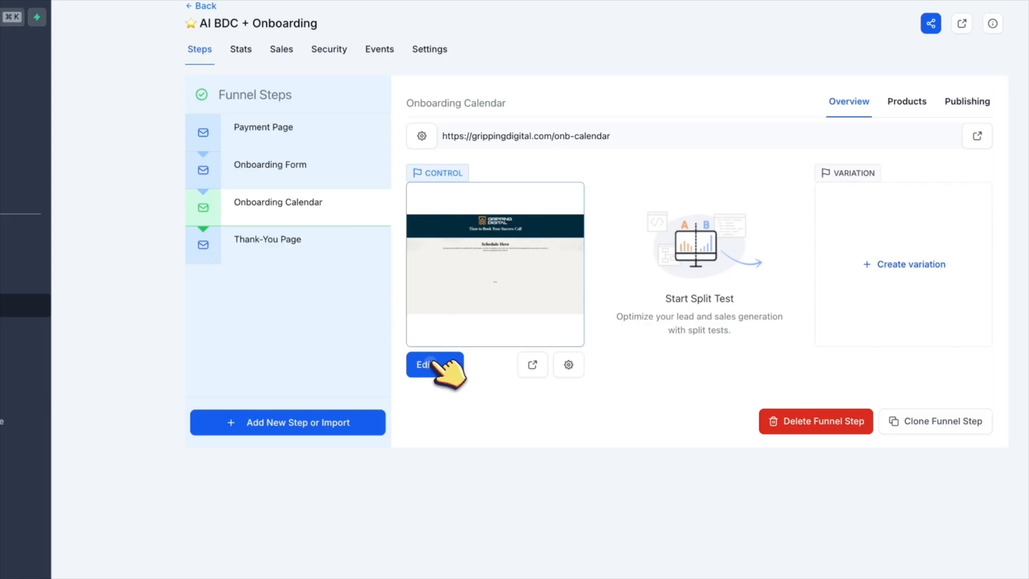
# - Add the Onboarding Call booking calendar under Schedule Here, redirecting to the Thank-You Page
pyautogui.click(424, 365)
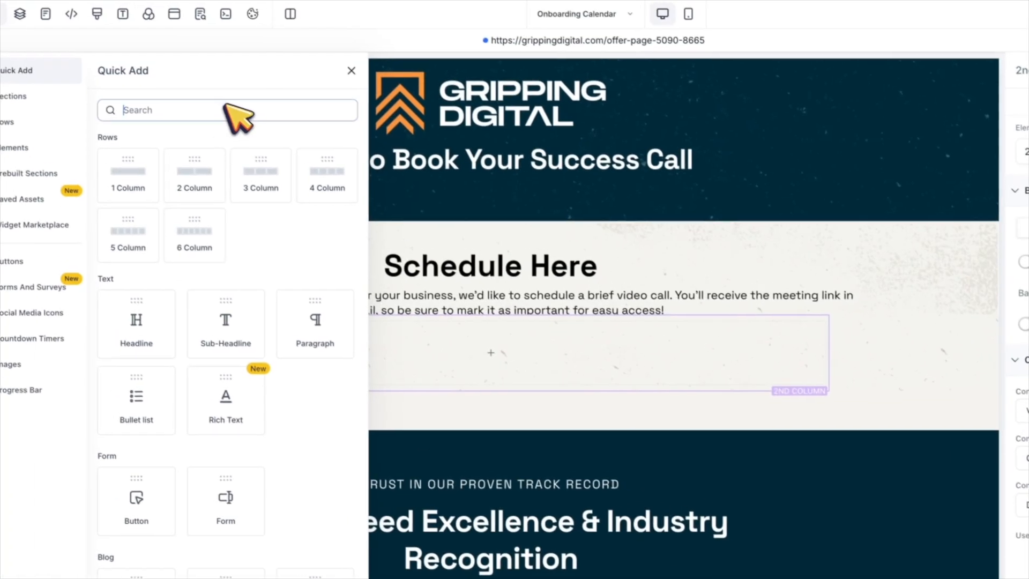
pyautogui.write('calendar')
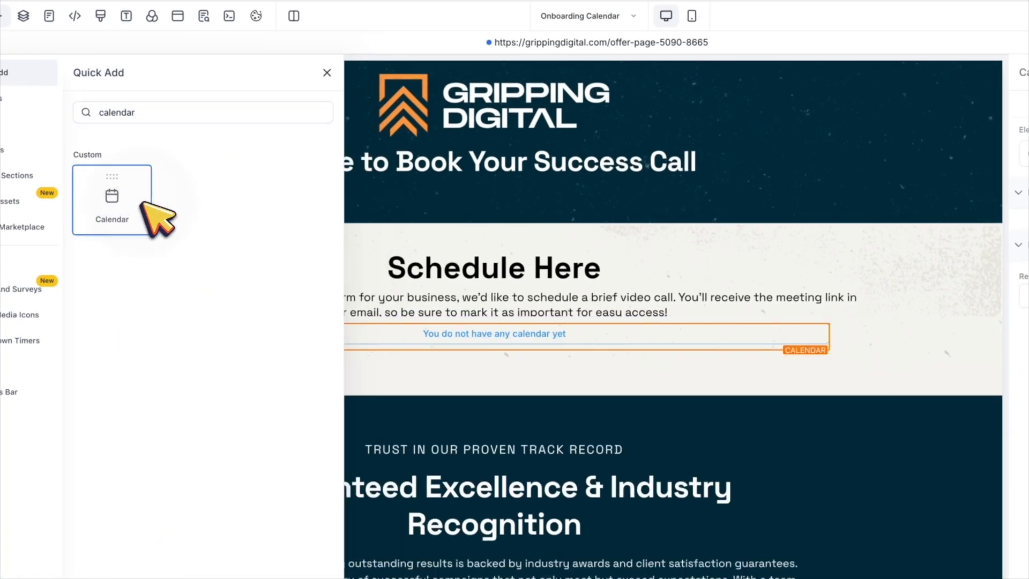
pyautogui.click(112, 200)
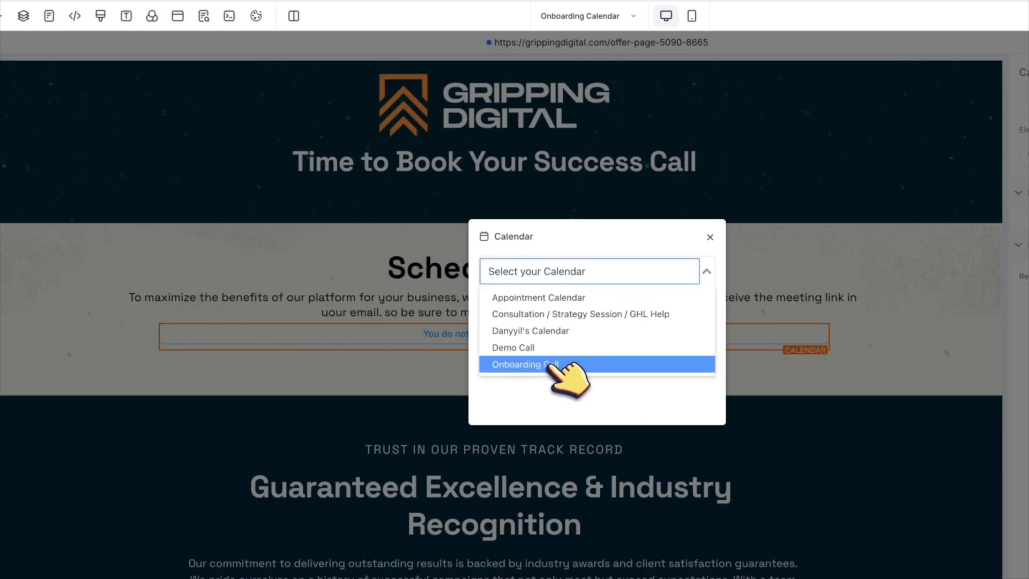
pyautogui.click(523, 365)
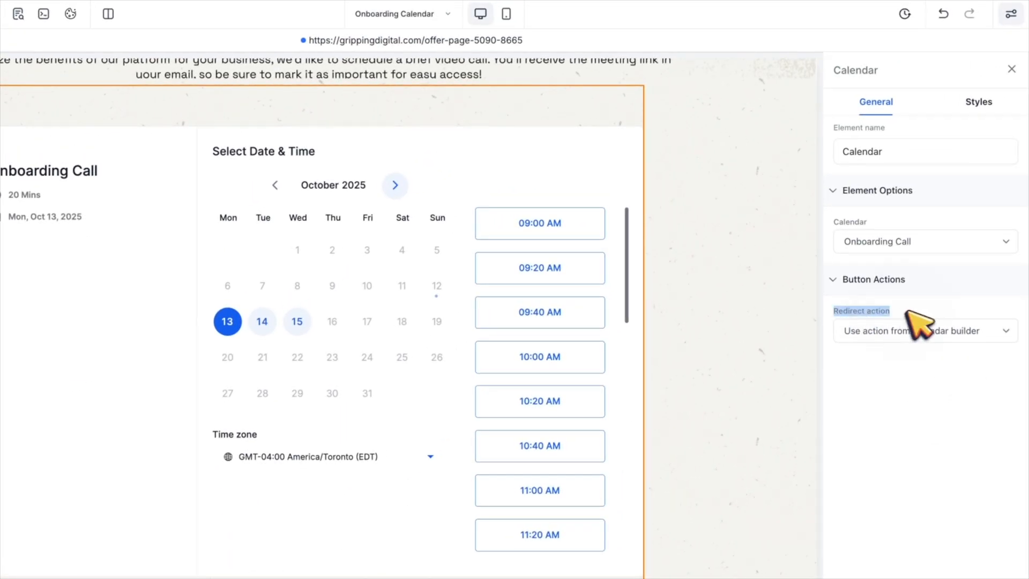
pyautogui.click(923, 330)
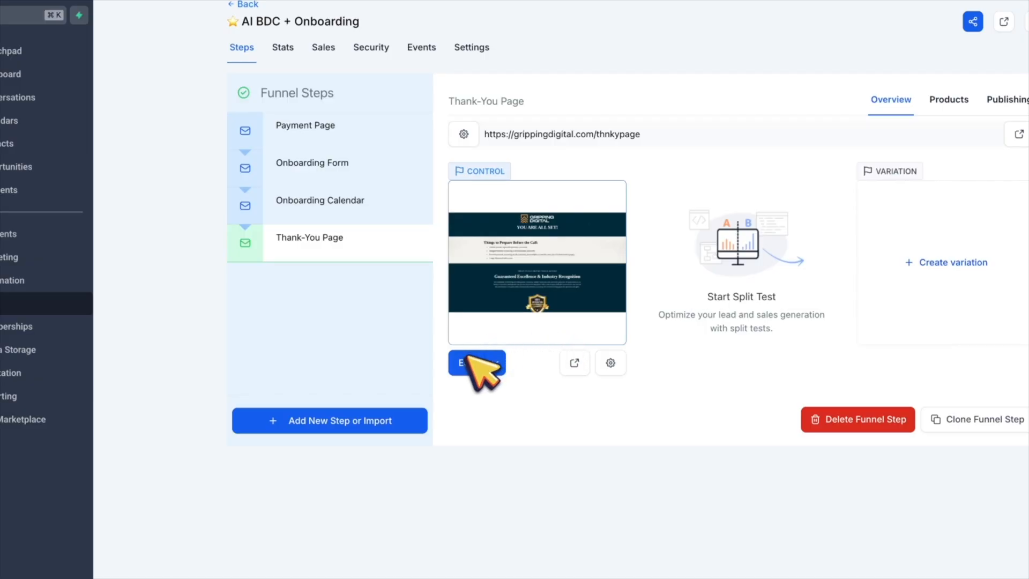
# - Edit the Thank-You Page and start revising the 'Things to Prepare Before the Call' heading
pyautogui.click(476, 363)
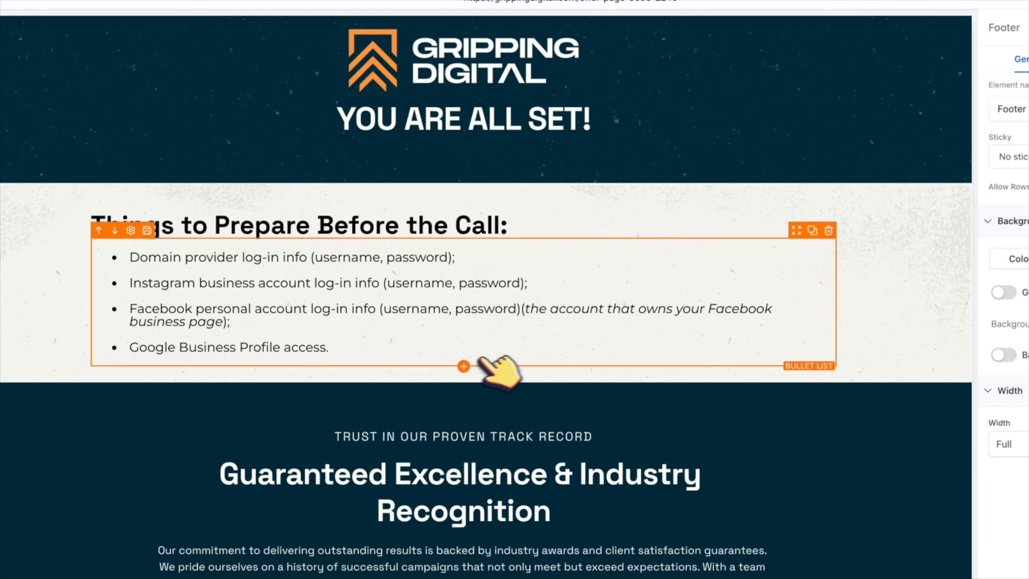
pyautogui.click(289, 225)
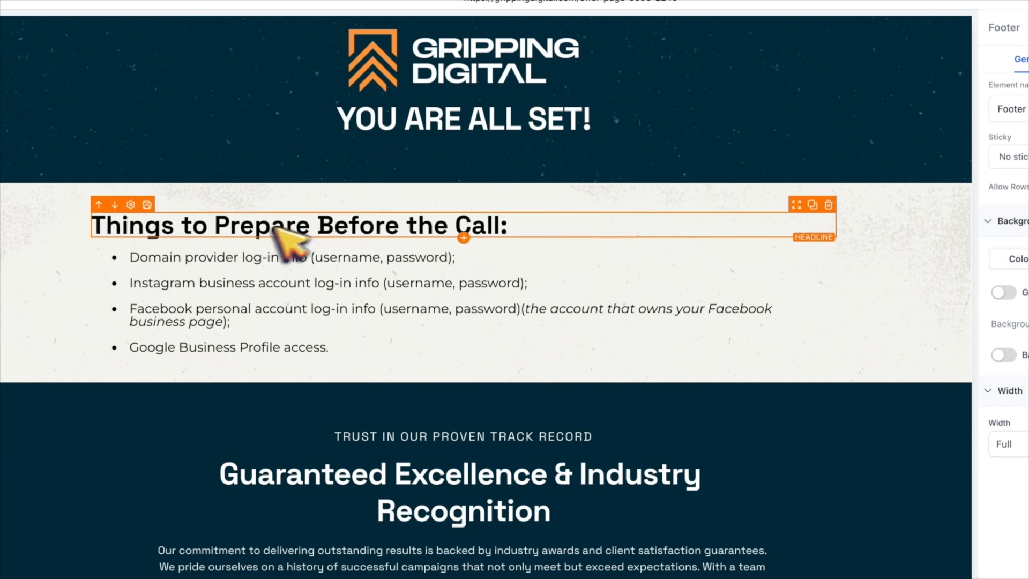
pyautogui.doubleClick(282, 225)
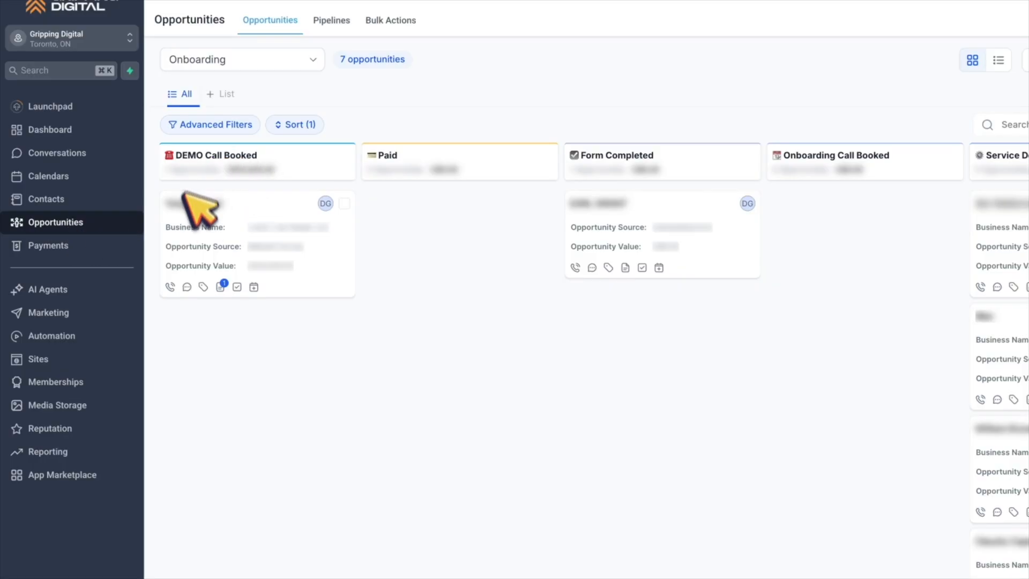
pyautogui.moveTo(463, 180)
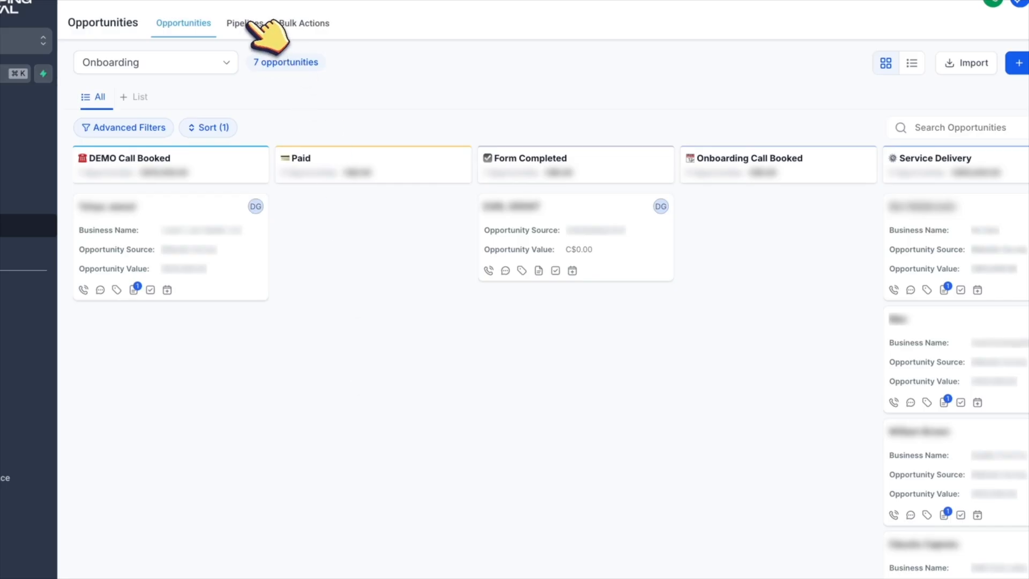
# - Navigate from the Onboarding pipeline board to the Payments products list
pyautogui.click(245, 23)
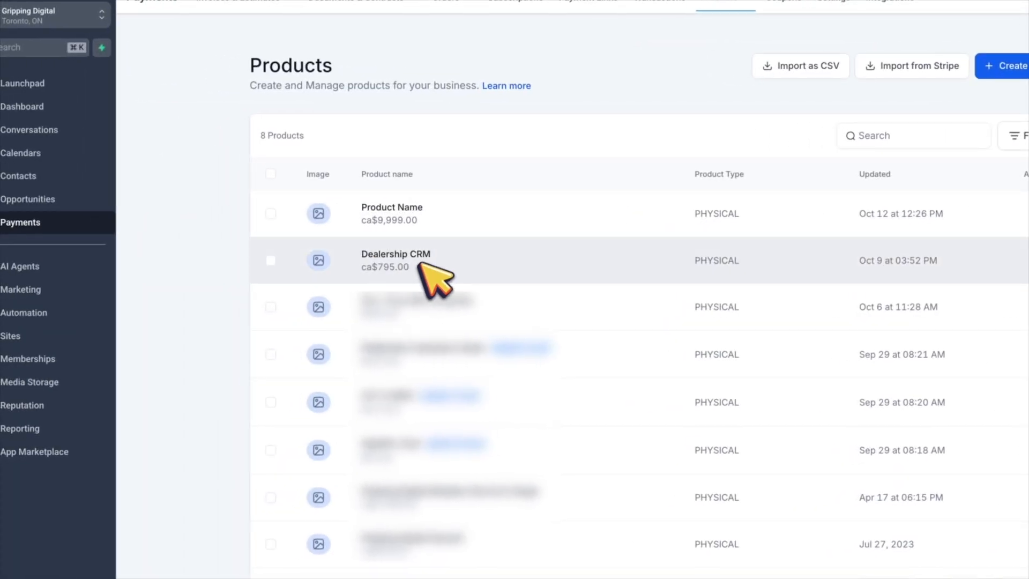
# - Open the Dealership CRM product for editing and scroll to its HST tax and CA$795 price
pyautogui.click(895, 250)
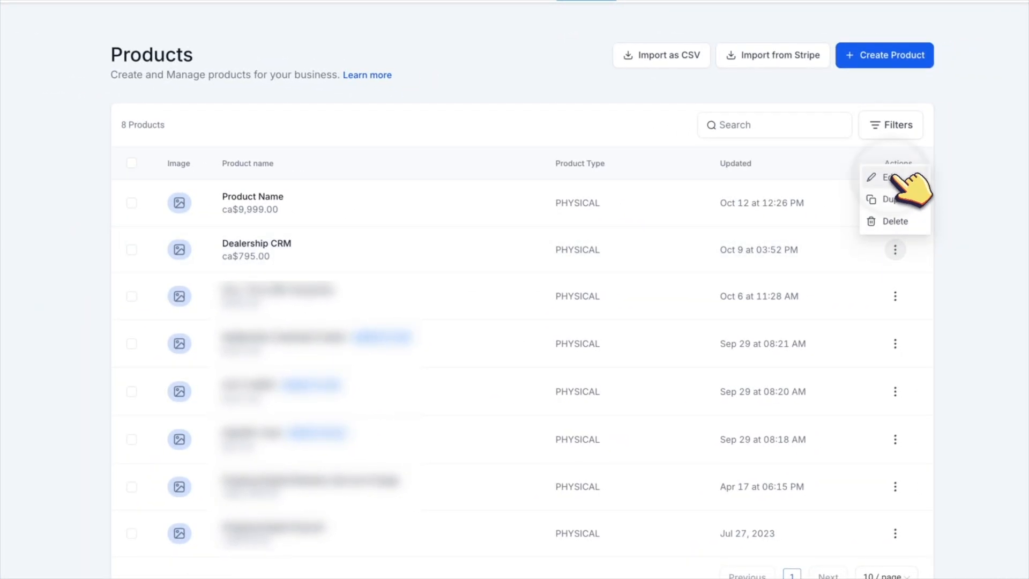
pyautogui.click(892, 177)
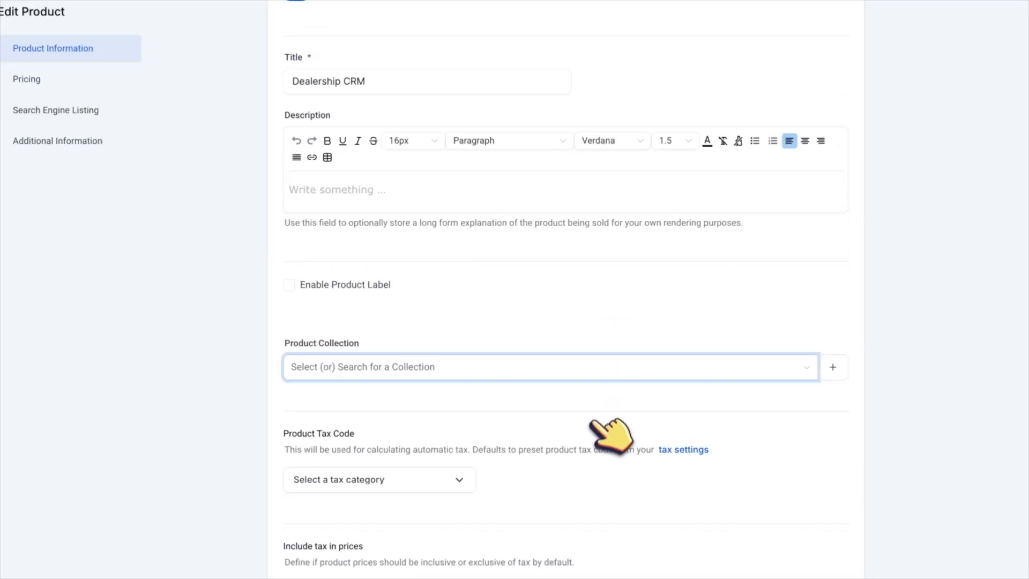
pyautogui.scroll(-3)
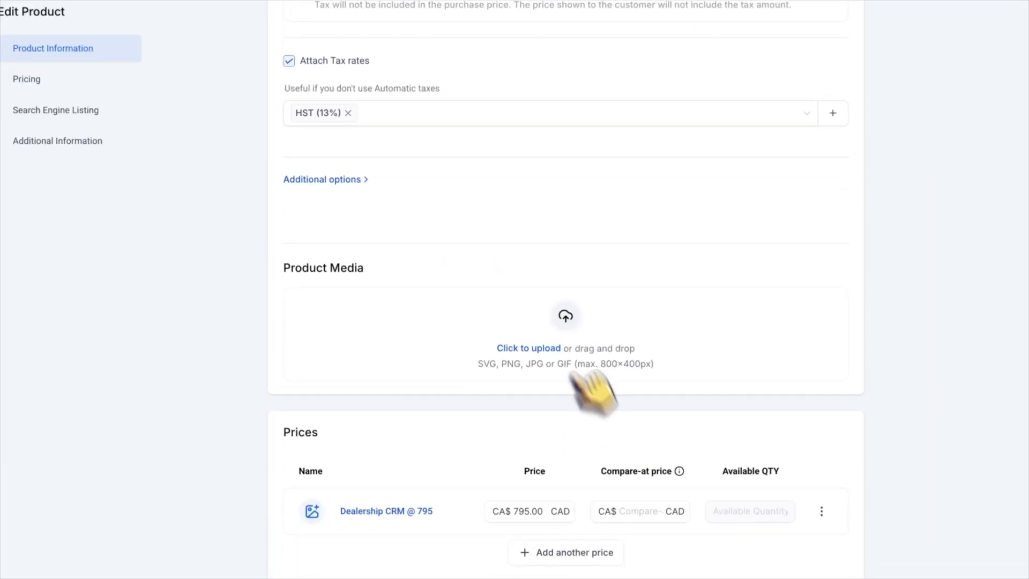
pyautogui.scroll(-3)
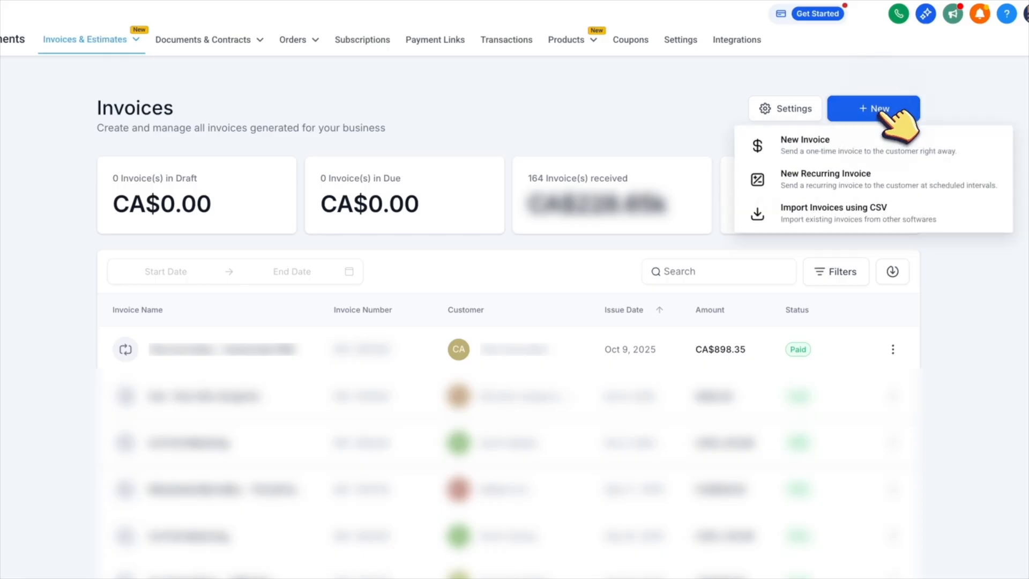
pyautogui.click(826, 178)
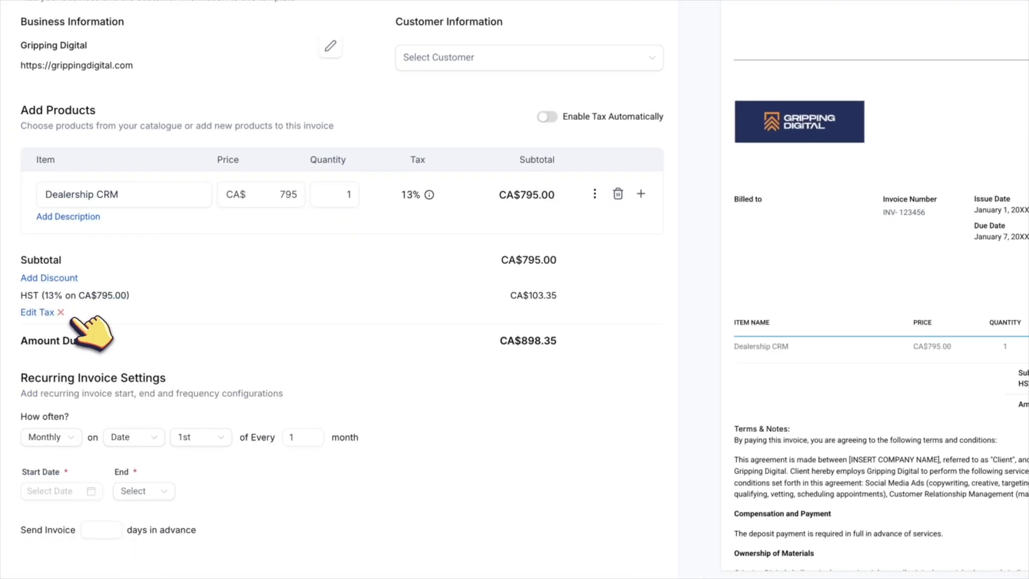
pyautogui.click(529, 58)
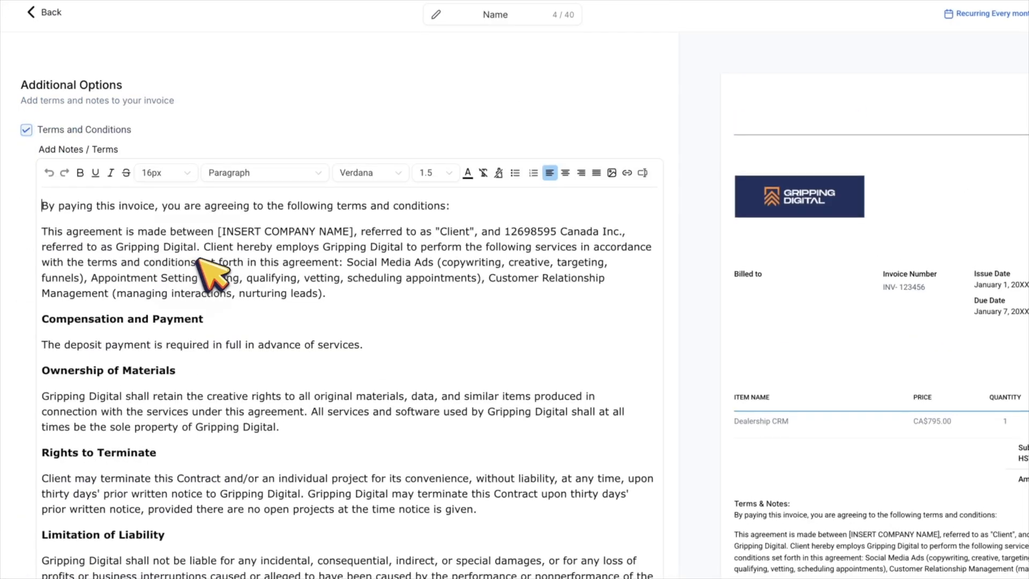
pyautogui.write("Client's Leg")
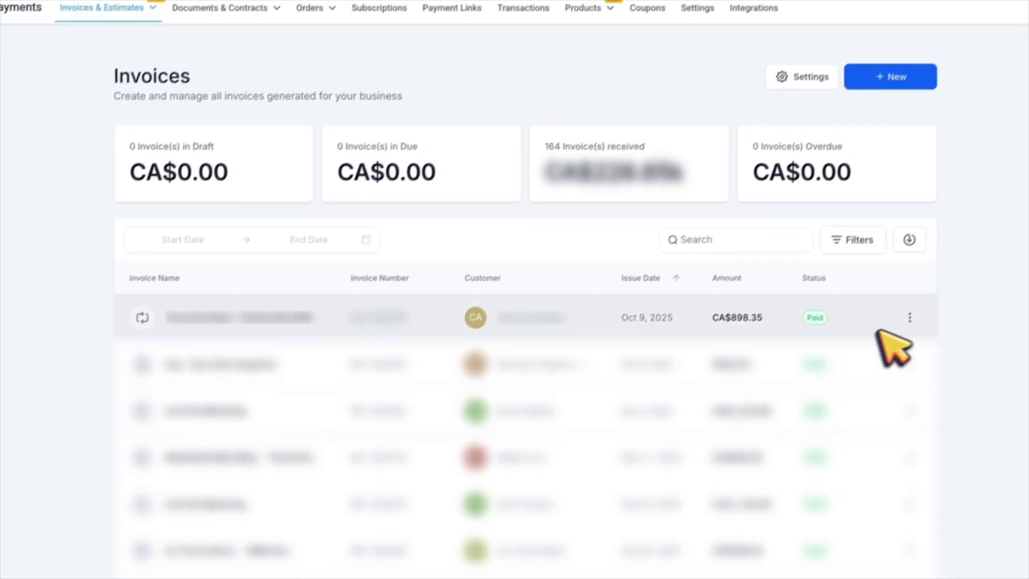
# - Open the paid CA$898.35 Dealership CRM invoice preview
pyautogui.click(239, 316)
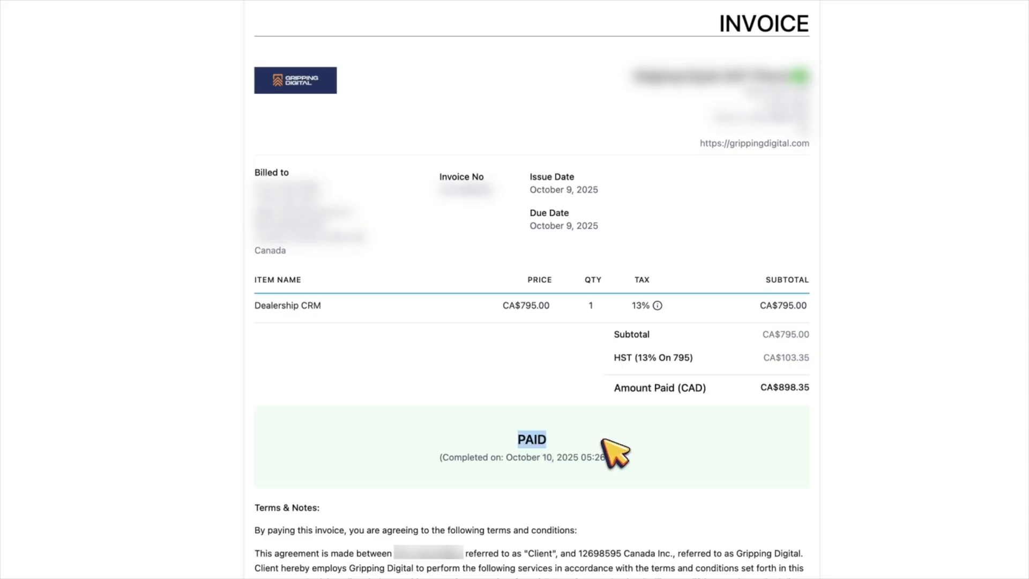
pyautogui.moveTo(546, 390)
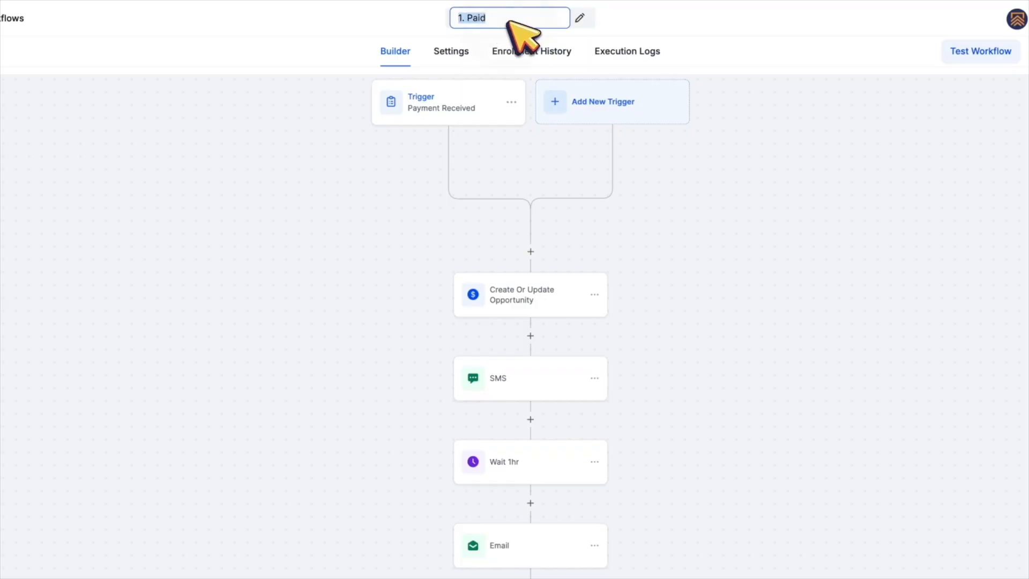
# - Inspect the 1. Paid workflow's one-hour wait and onboarding form email steps
pyautogui.click(530, 295)
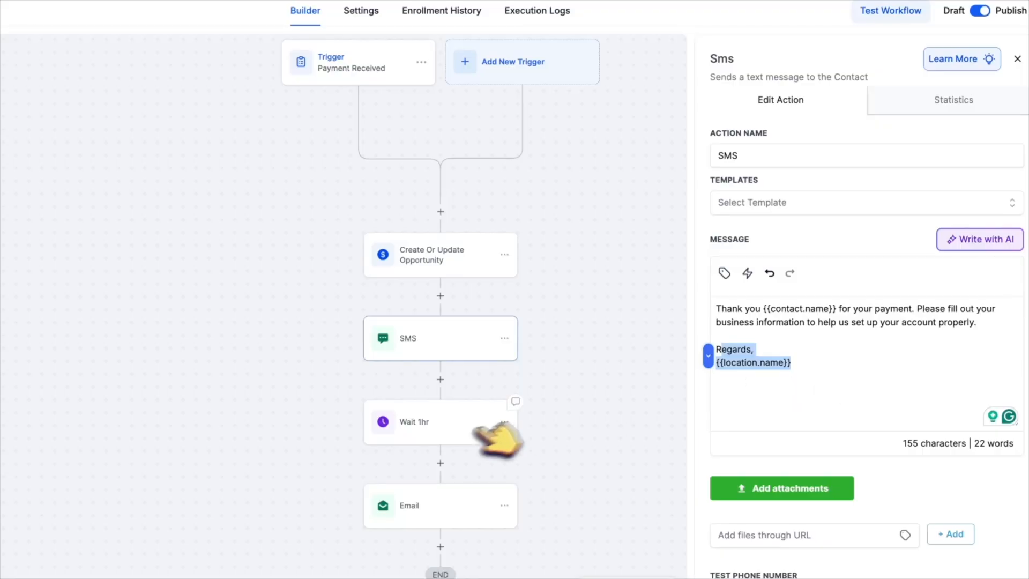
pyautogui.click(415, 422)
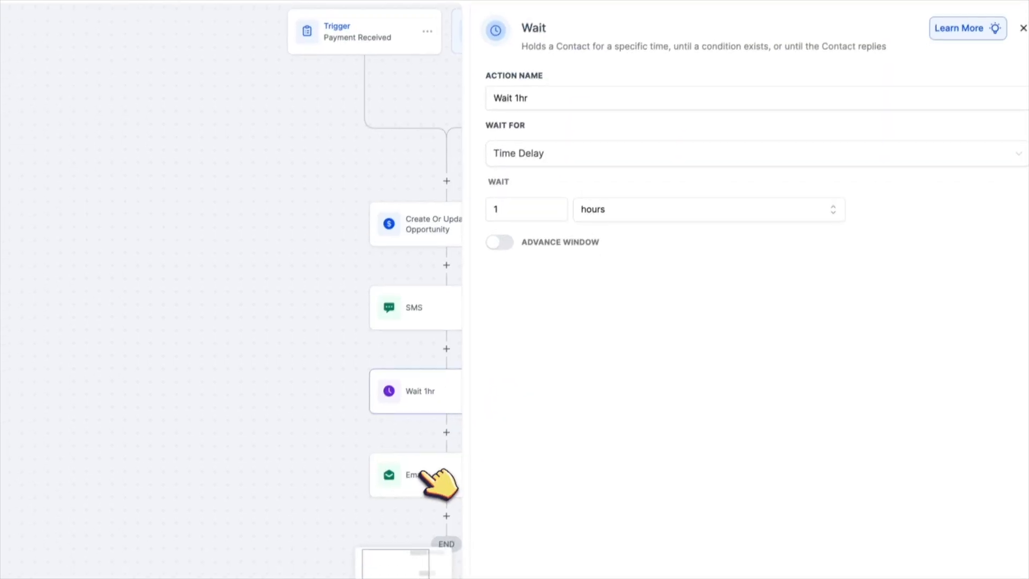
pyautogui.click(415, 470)
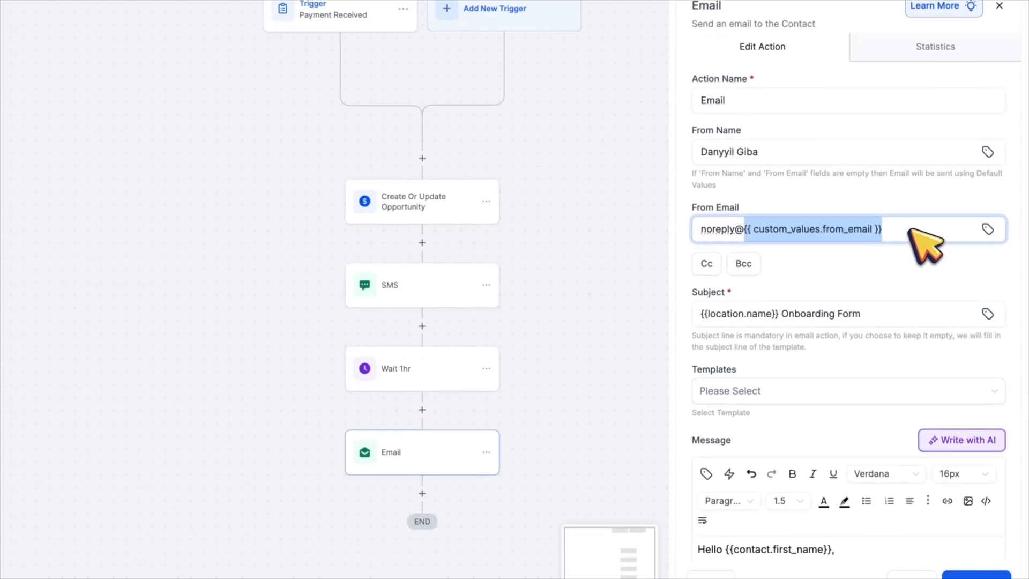
pyautogui.scroll(-3)
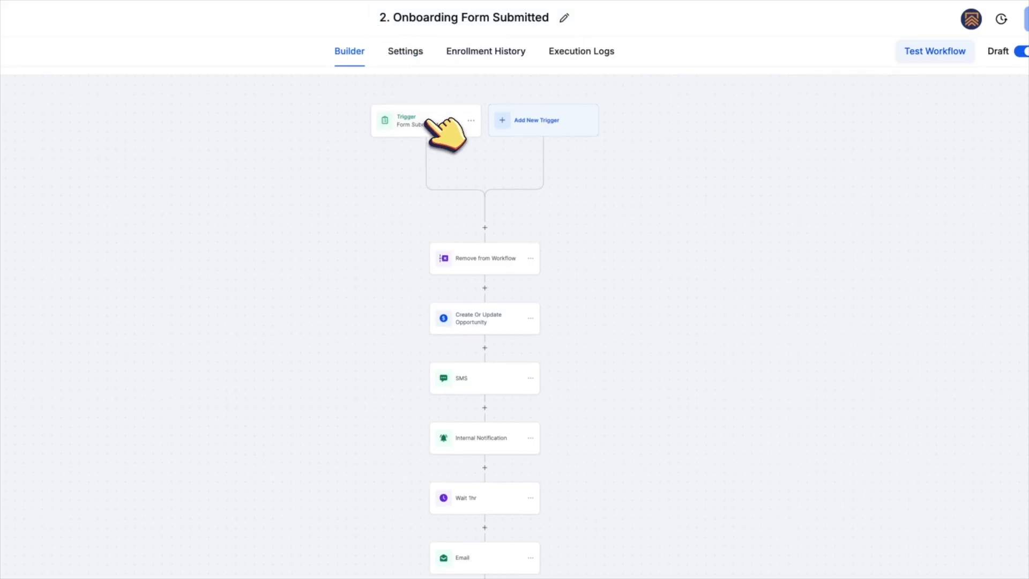
# - Inspect the form-submitted trigger, Form Completed opportunity update and Wait 1hr step
pyautogui.click(423, 121)
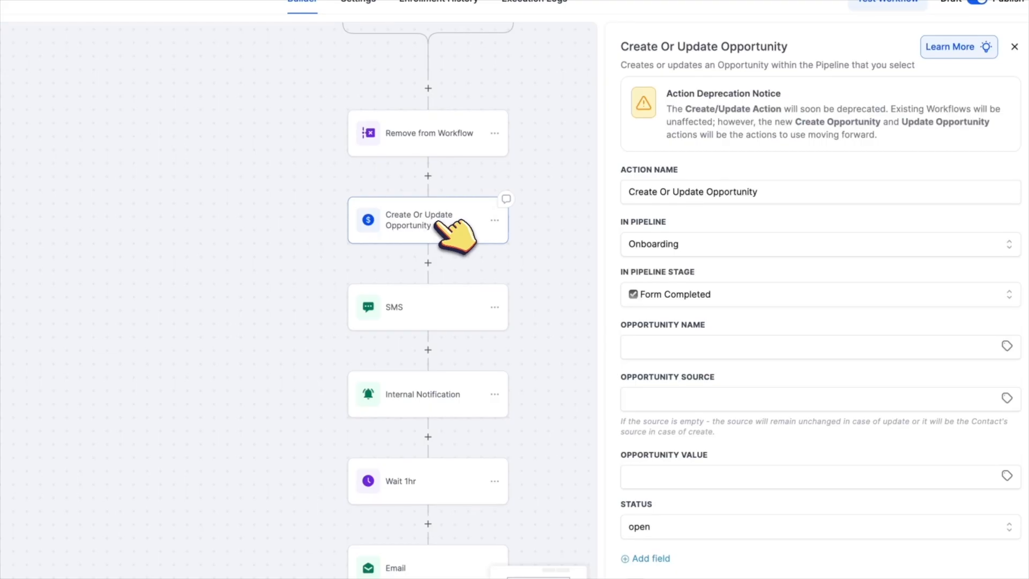
pyautogui.click(814, 295)
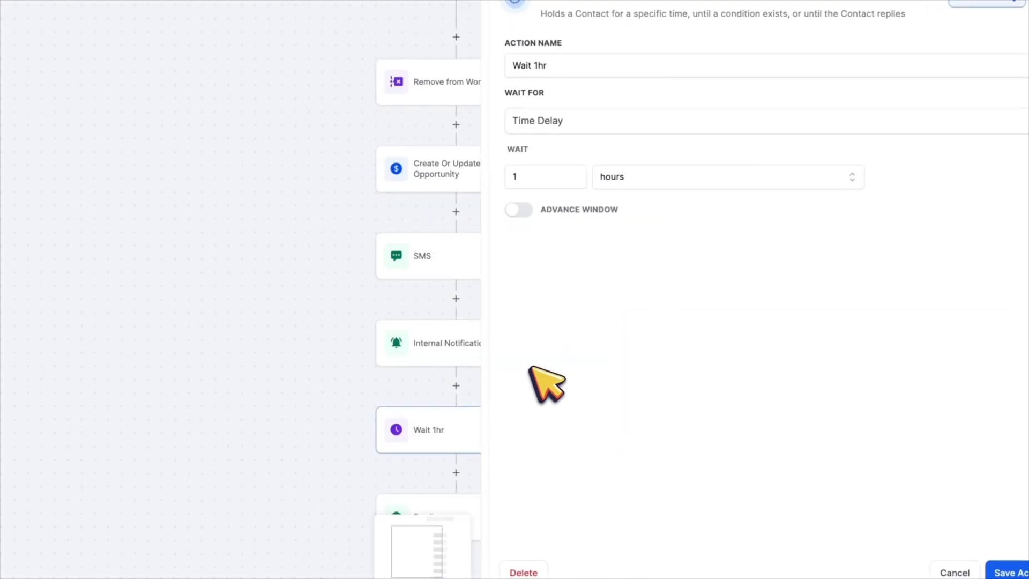
pyautogui.click(440, 436)
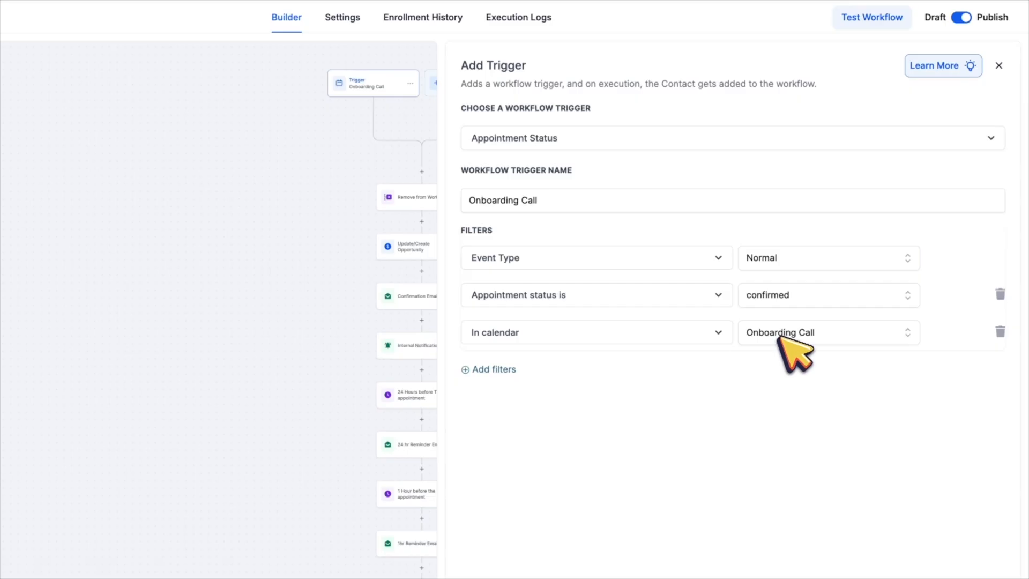
# - Inspect the removal, opportunity stage and Onboarding Call Confirmation email steps, scrolling the message
pyautogui.click(998, 65)
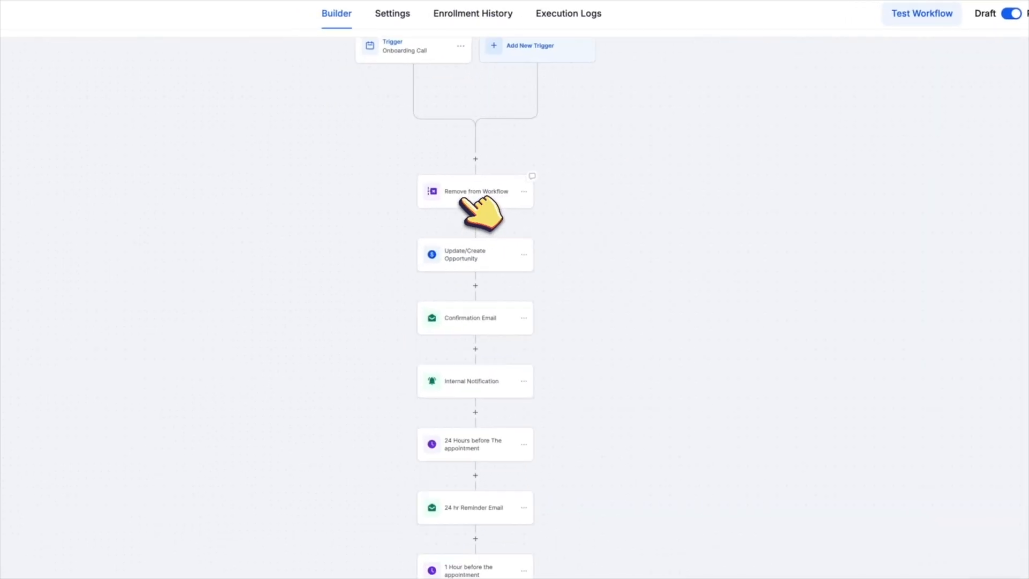
pyautogui.click(476, 191)
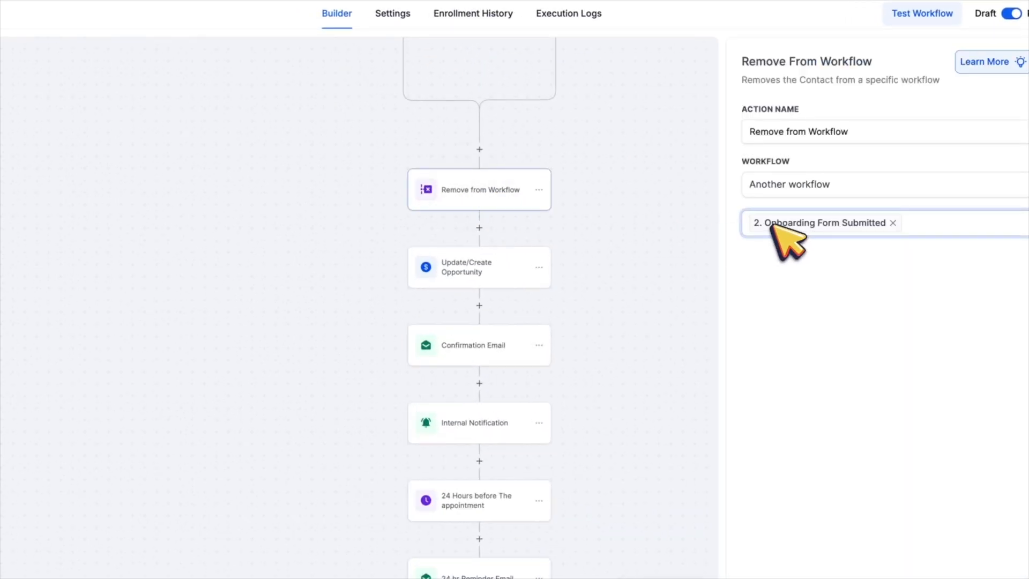
pyautogui.click(479, 267)
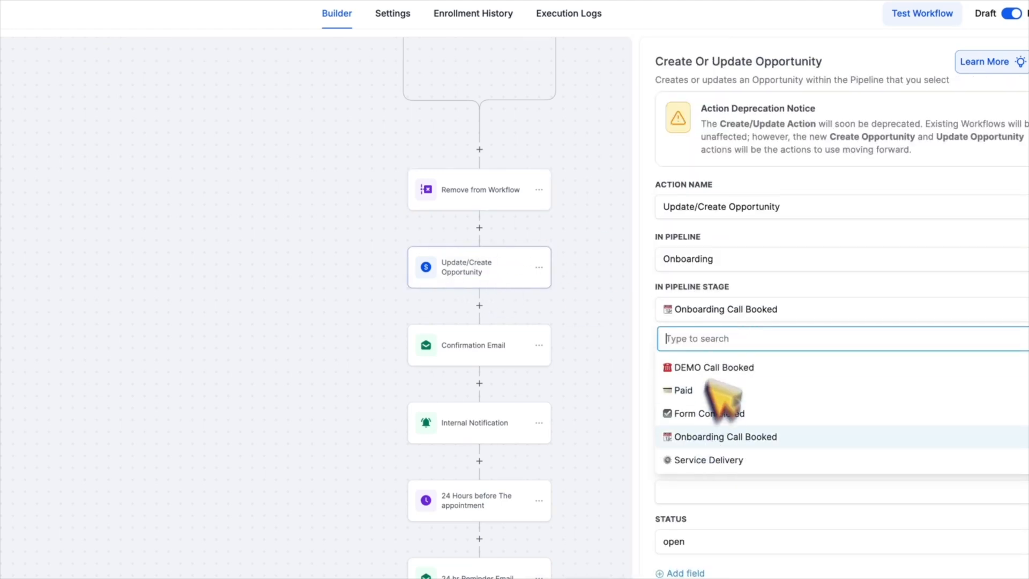
pyautogui.click(471, 345)
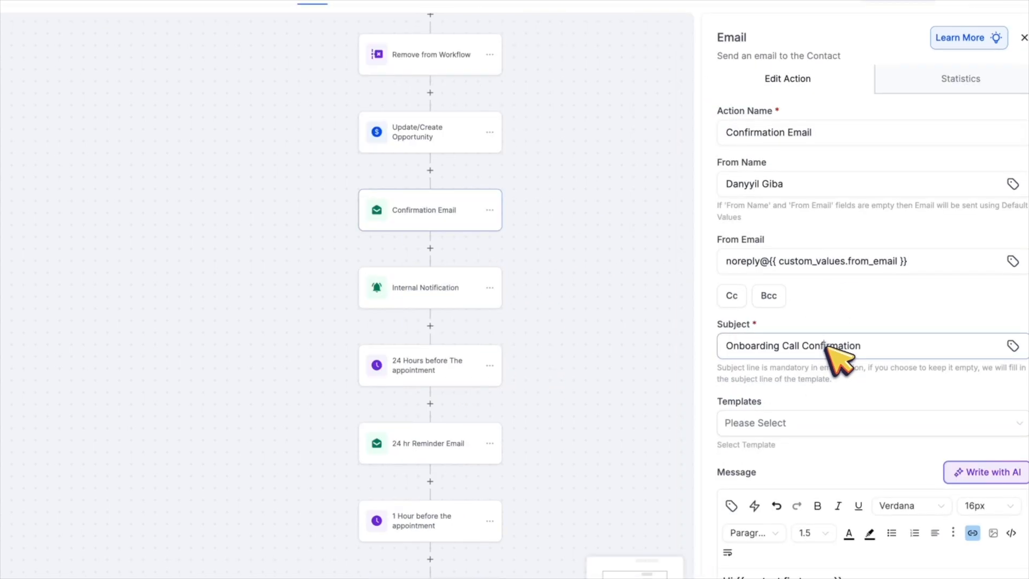
pyautogui.scroll(-3)
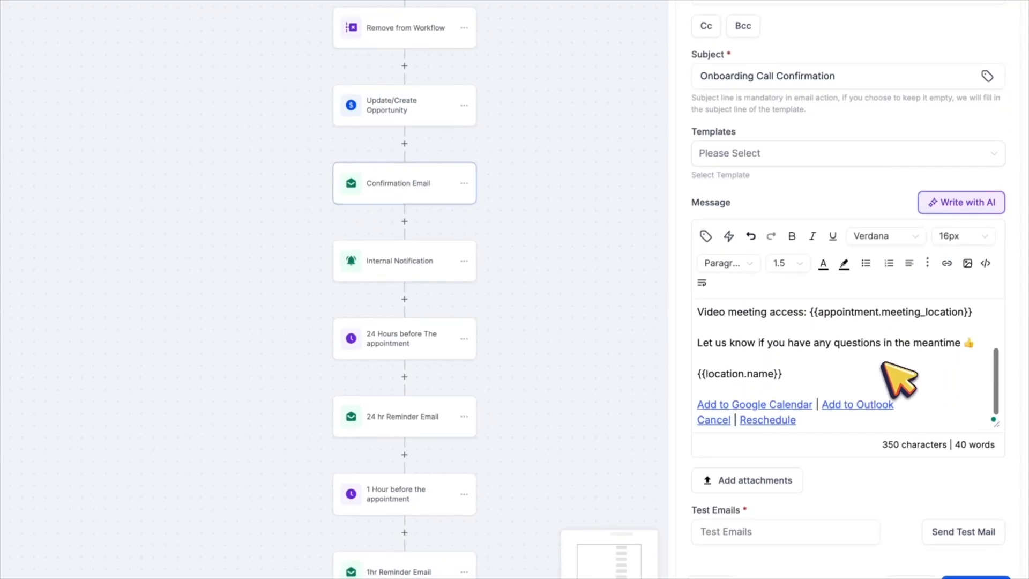
pyautogui.doubleClick(891, 320)
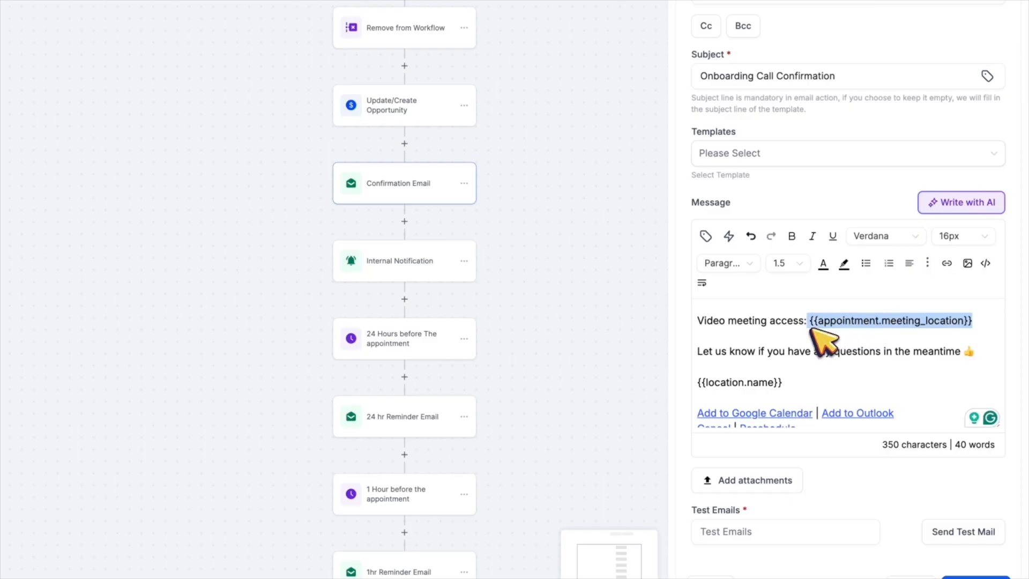